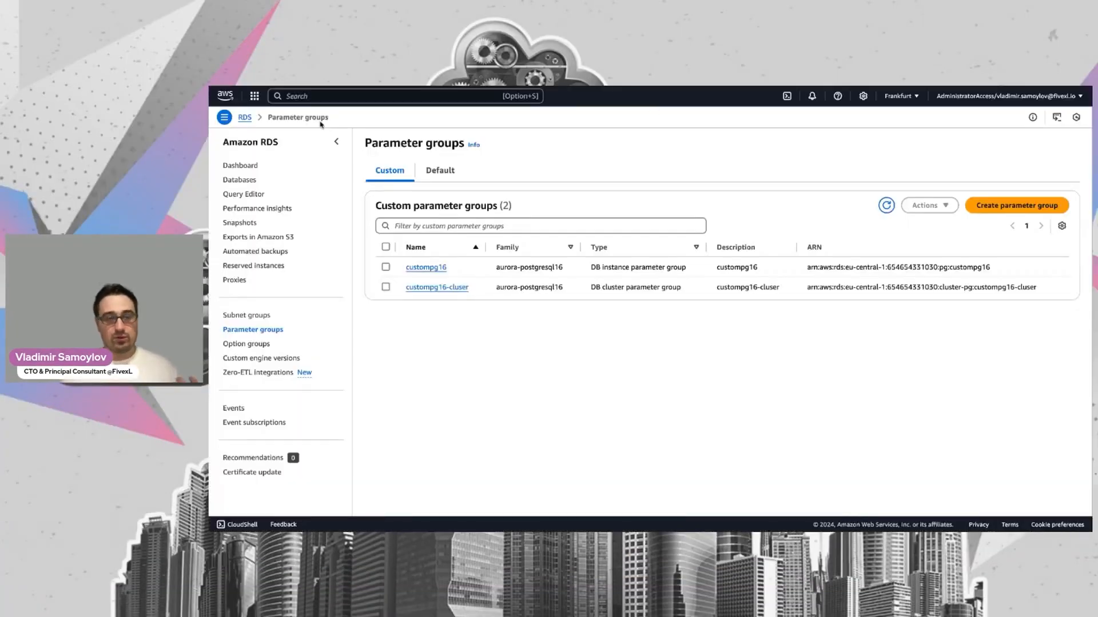
Step: Browse the RDS parameter groups list and back out of creating a new parameter group
click(241, 165)
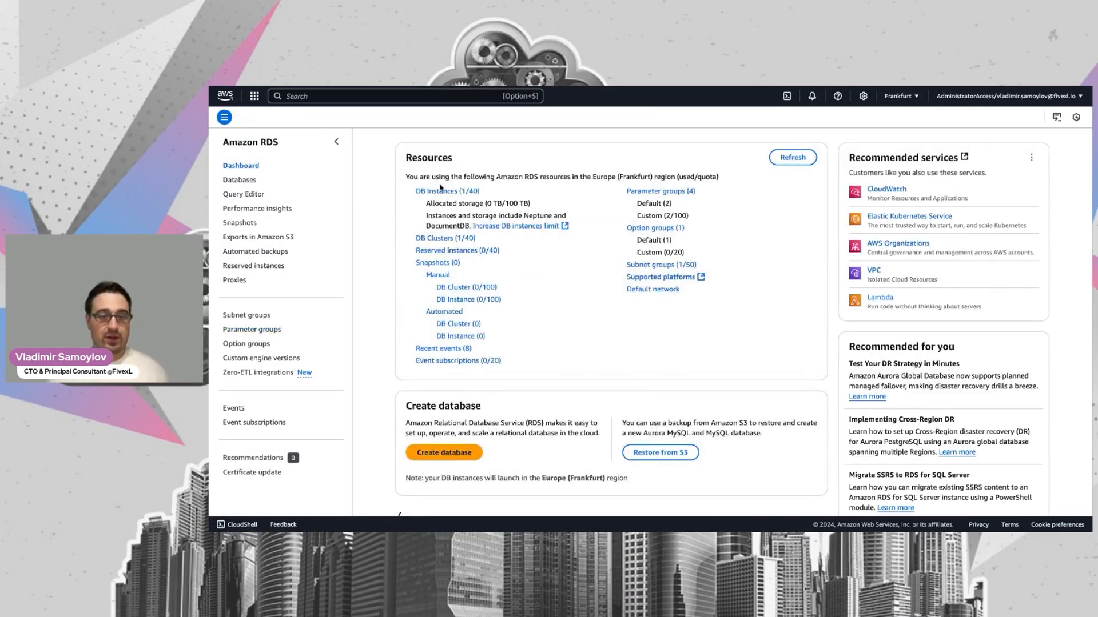
click(443, 452)
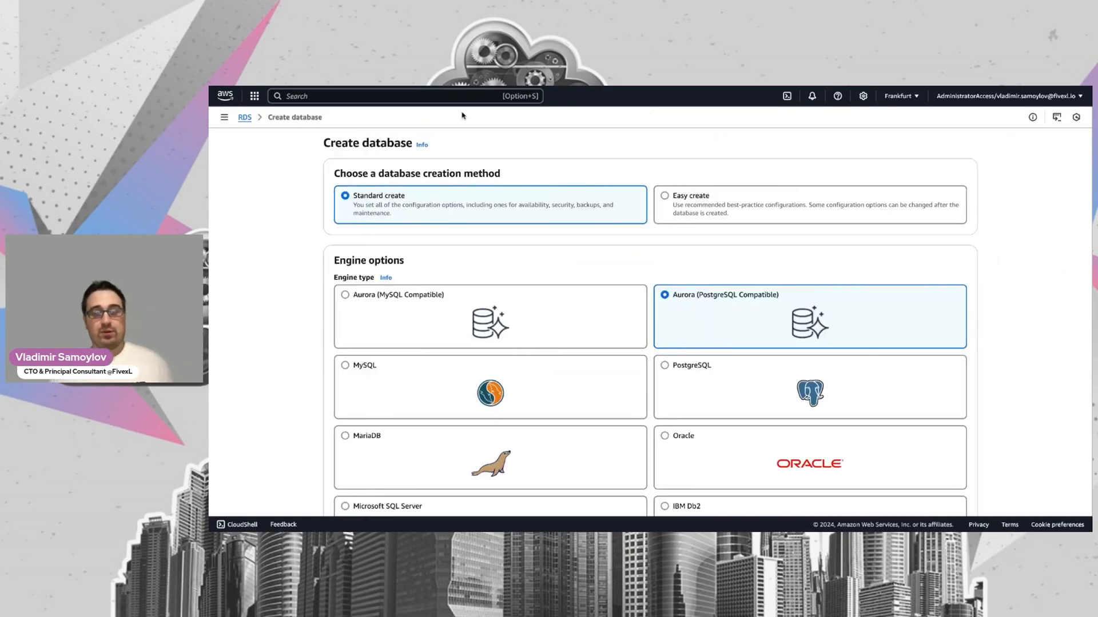
mouse_move(247, 119)
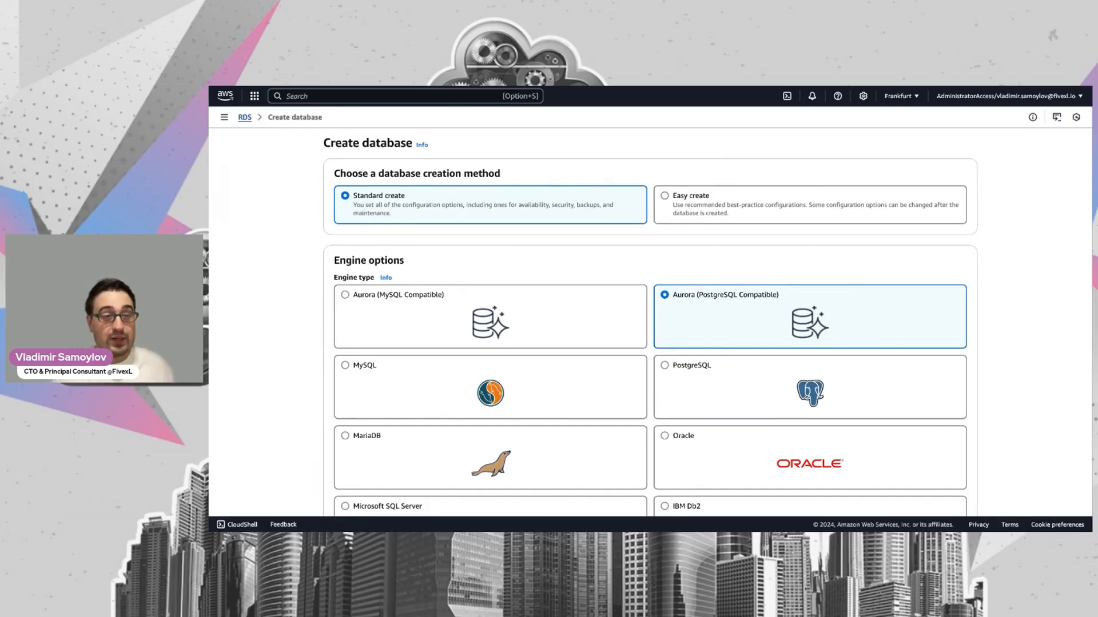
click(246, 117)
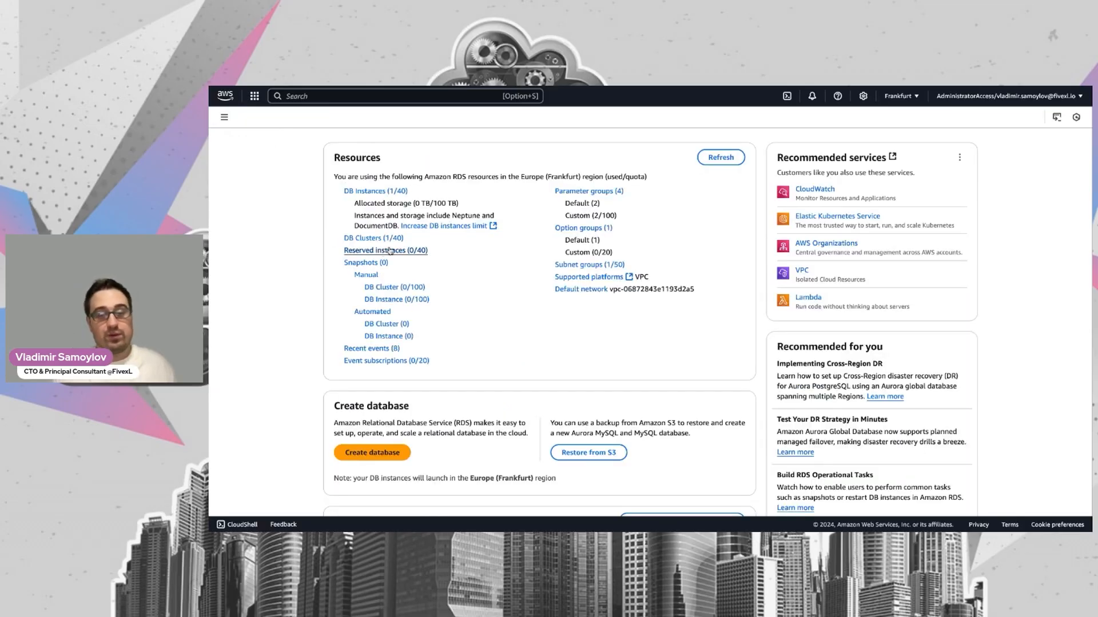
click(585, 190)
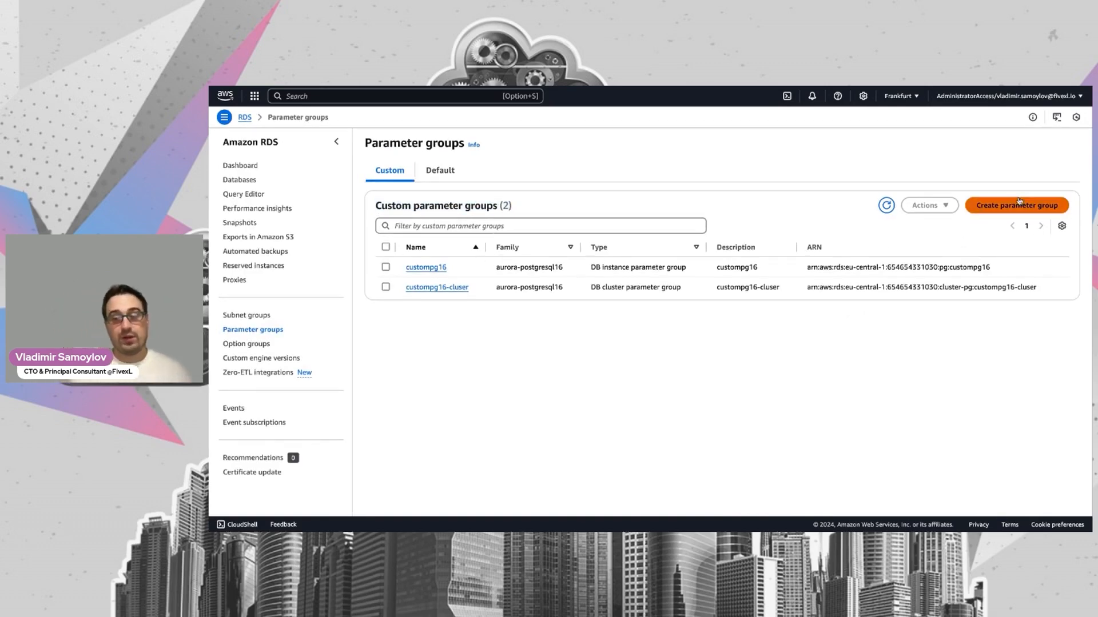
click(1016, 205)
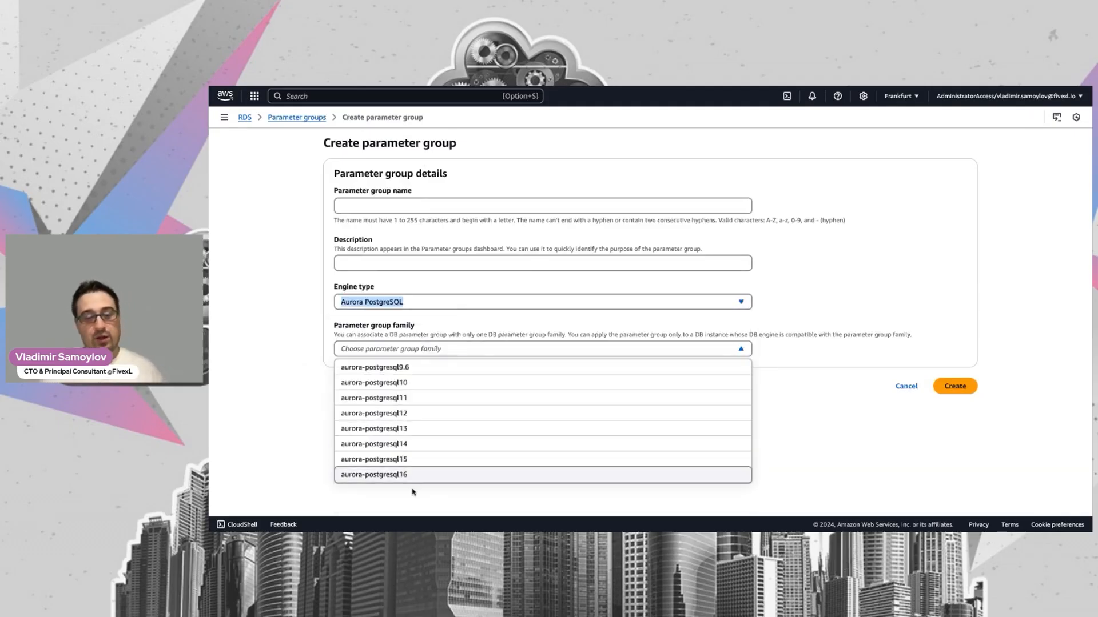
click(373, 474)
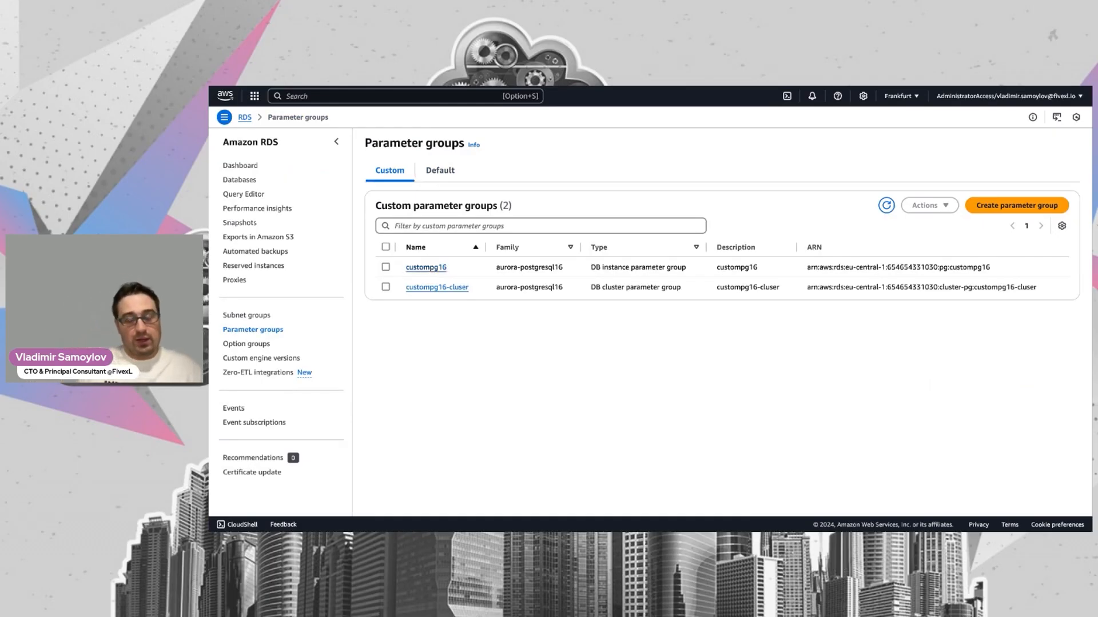
Step: Start a Standard create Aurora PostgreSQL database and scroll to Templates and Settings
click(240, 165)
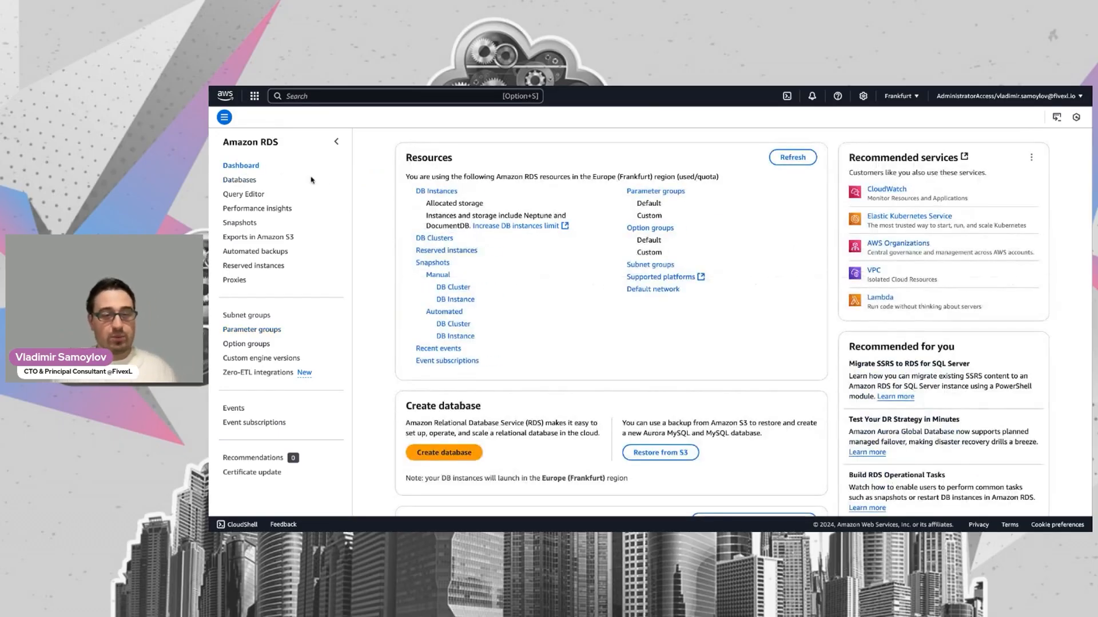
click(443, 452)
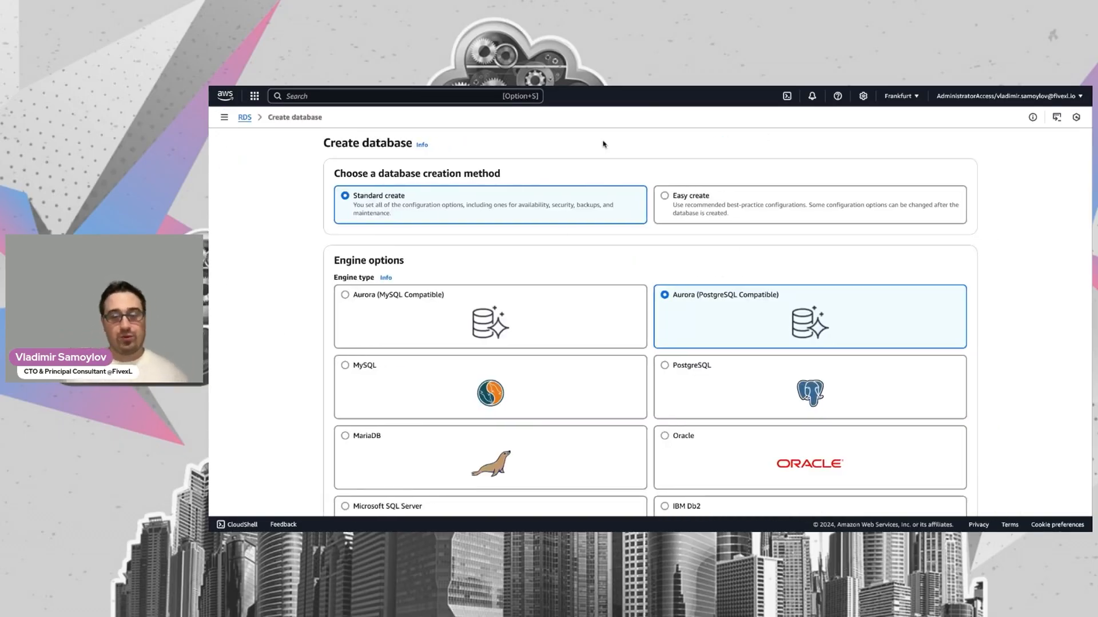
mouse_move(493, 239)
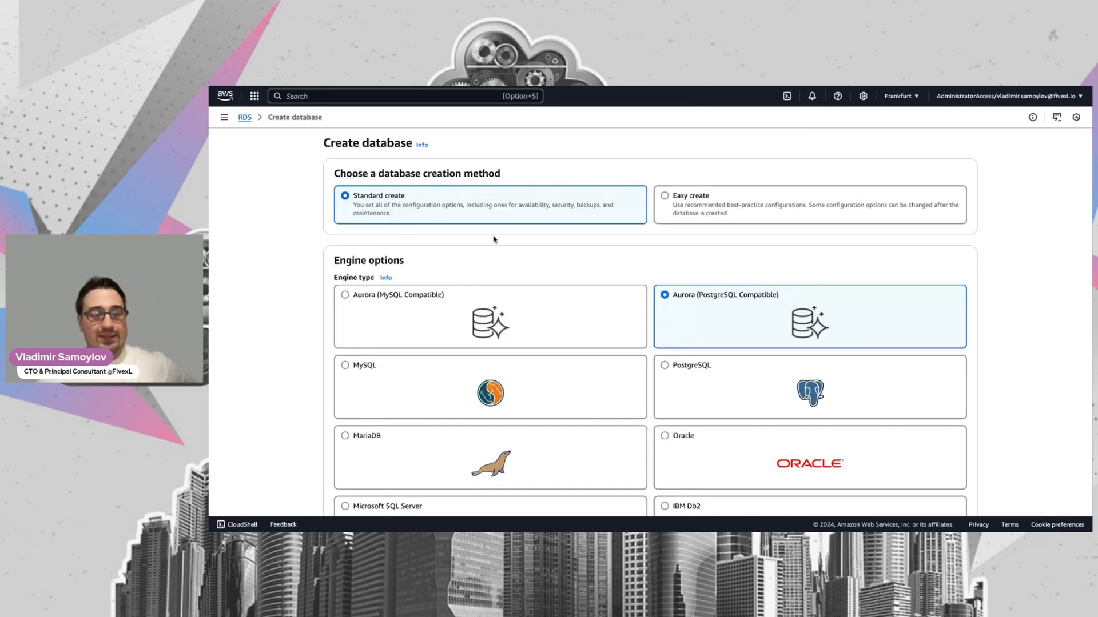
scroll(down, 3)
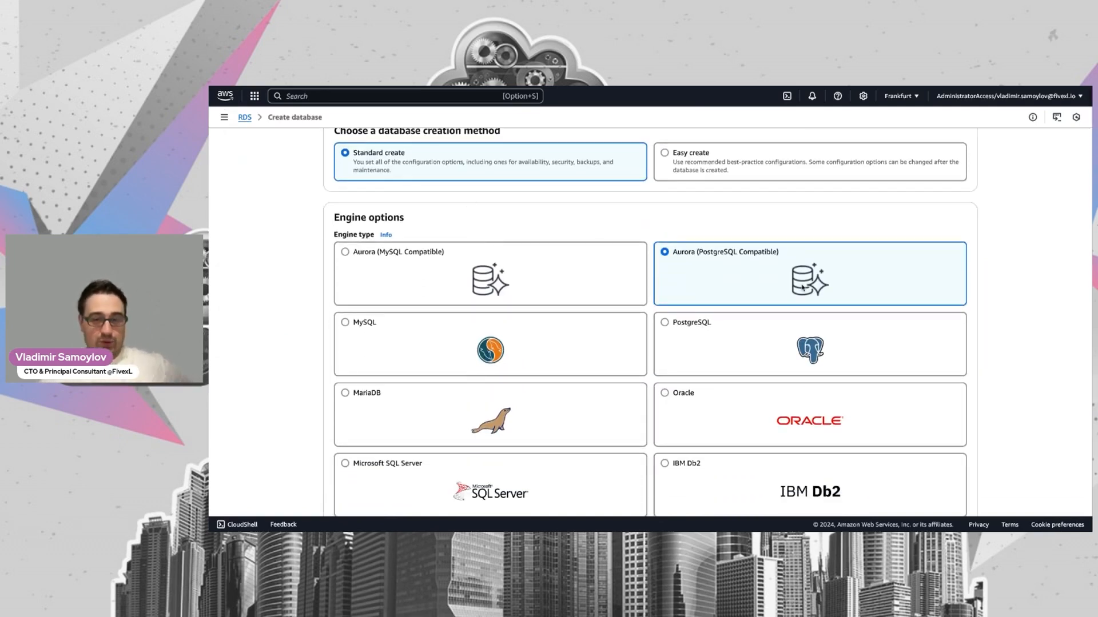
scroll(down, 3)
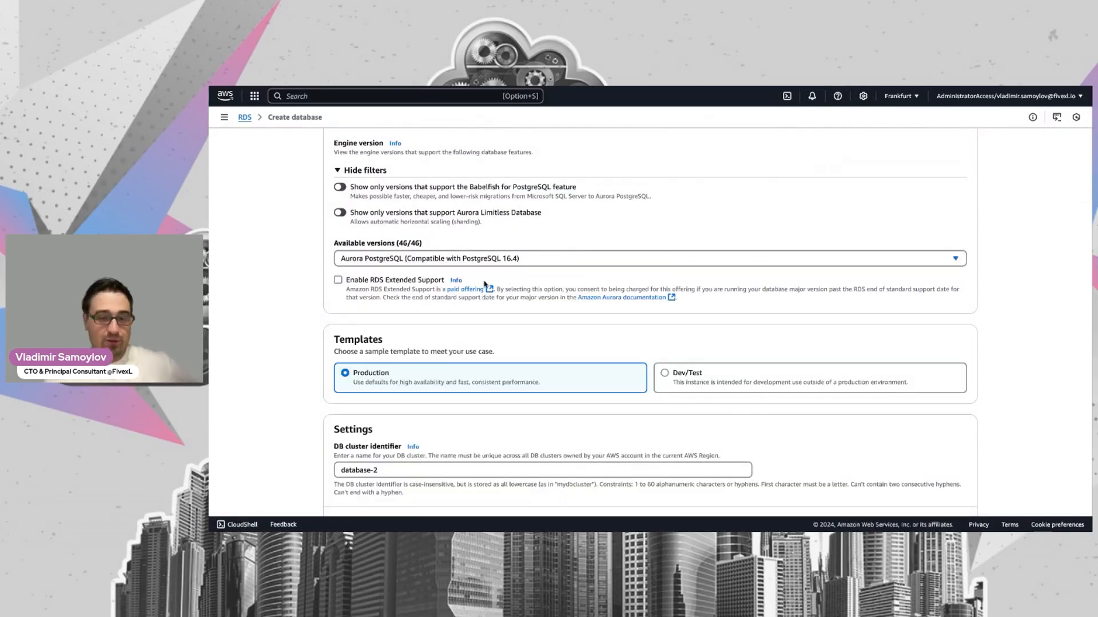
scroll(down, 3)
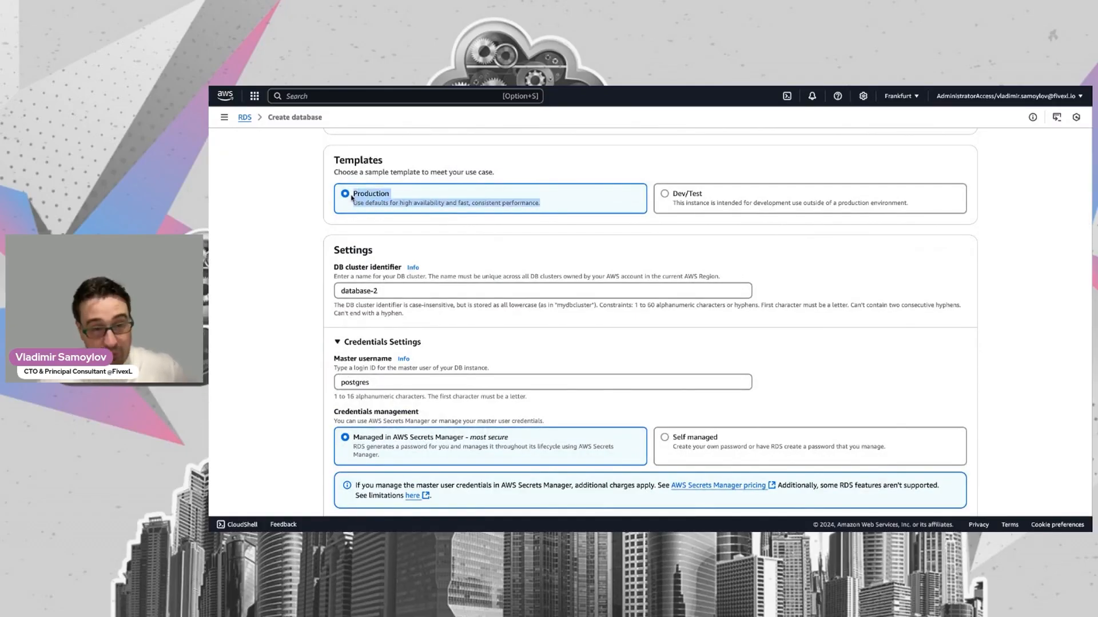
mouse_move(621, 199)
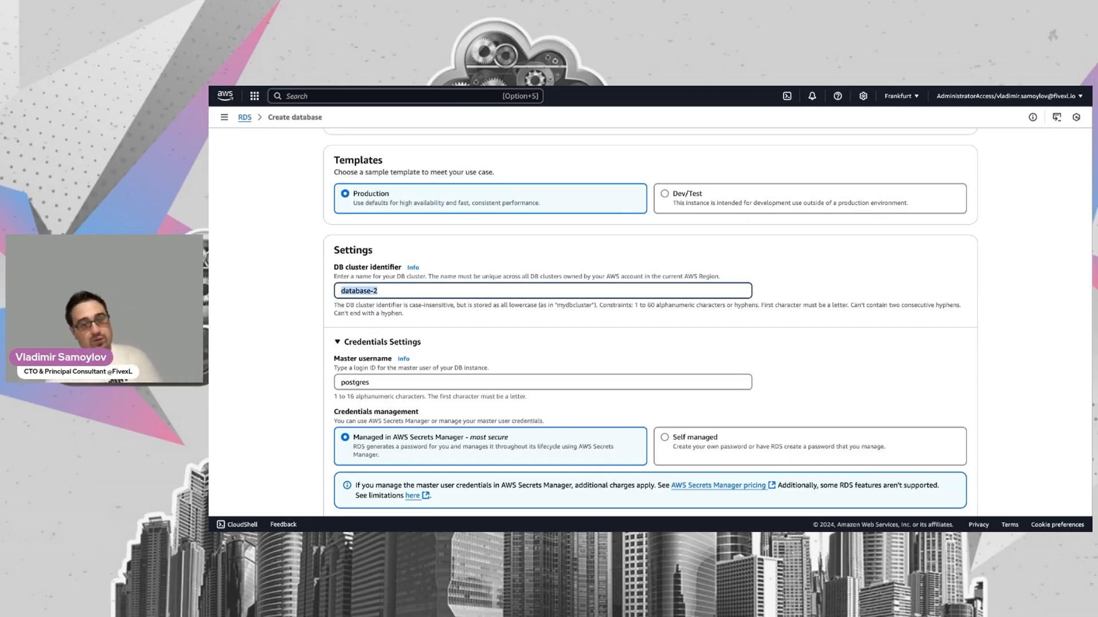
Step: Enter 'transactions' as the DB cluster identifier and 'pgroot' as the master username
text(tran)
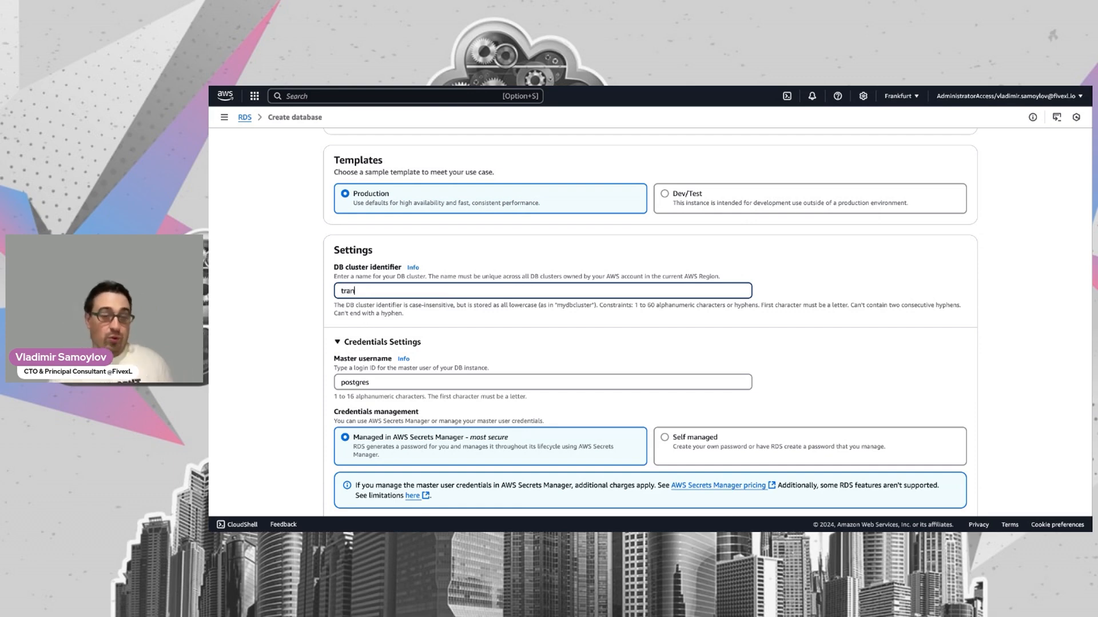
text(s)
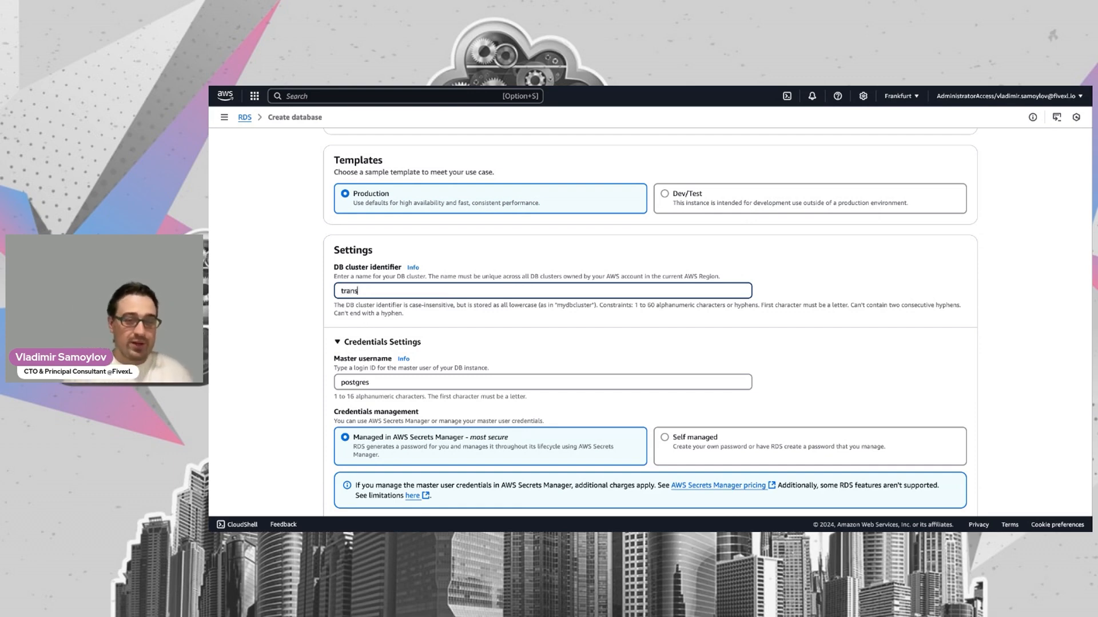
text(actions)
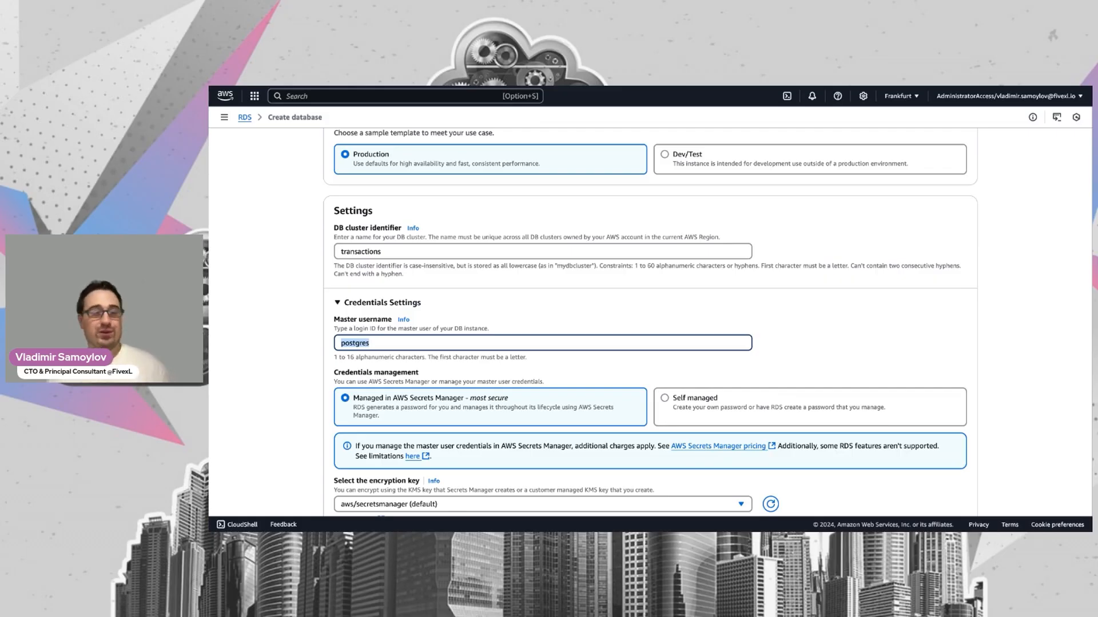
text(p)
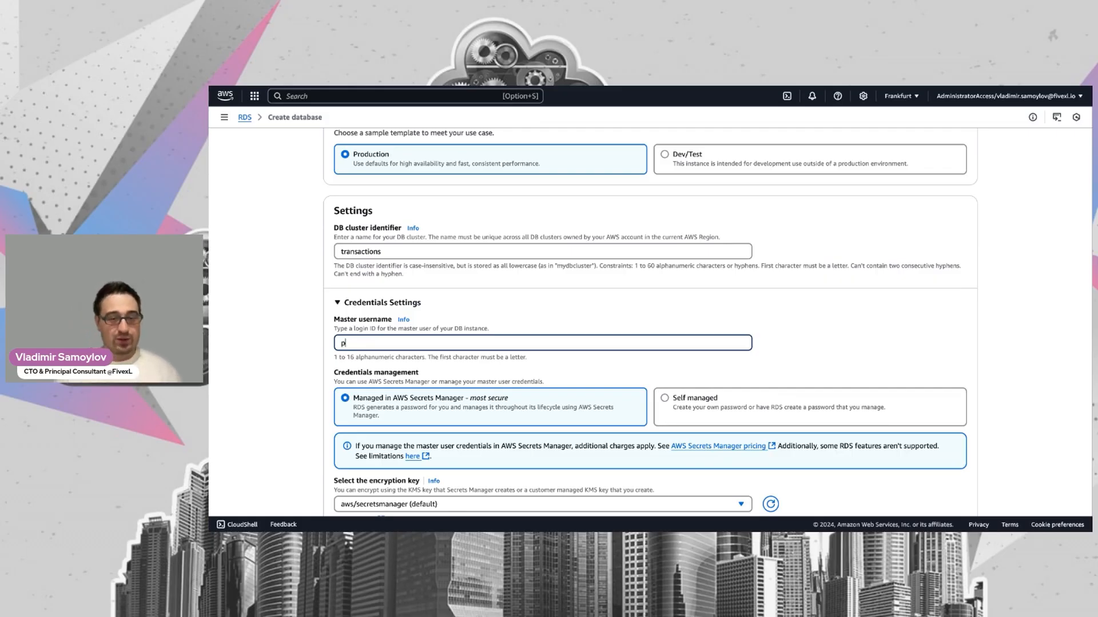
text(grod)
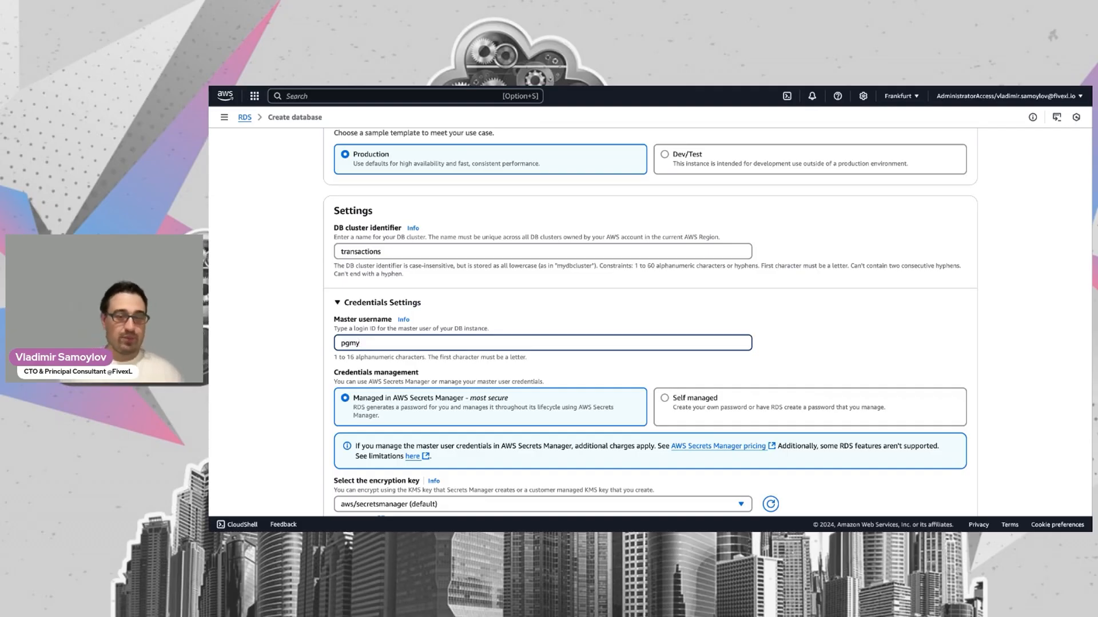
text(db)
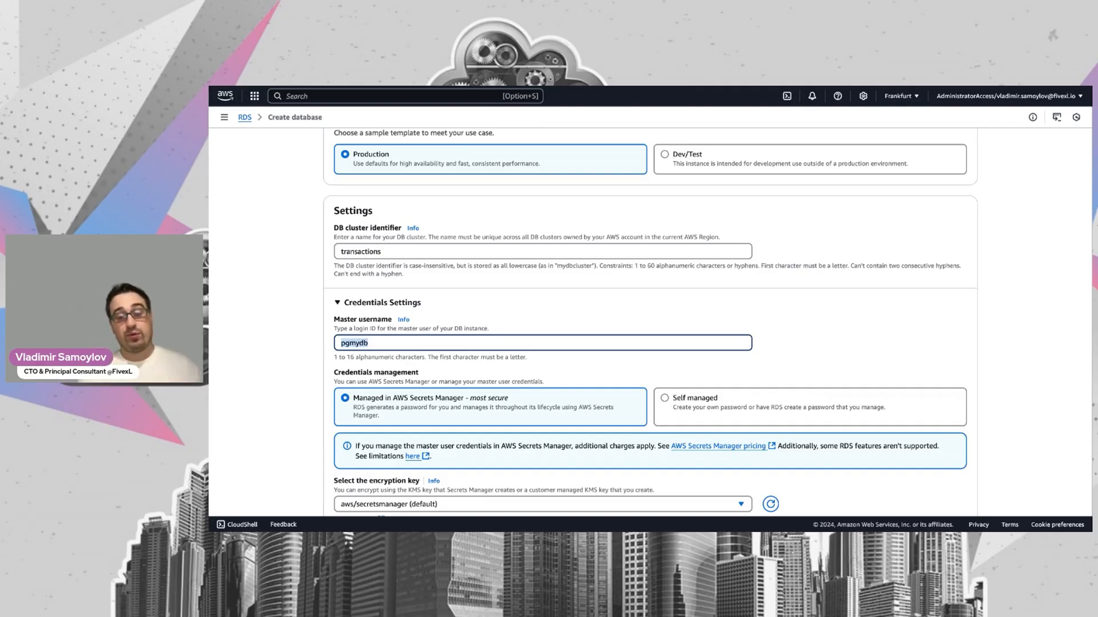
text(pgroot)
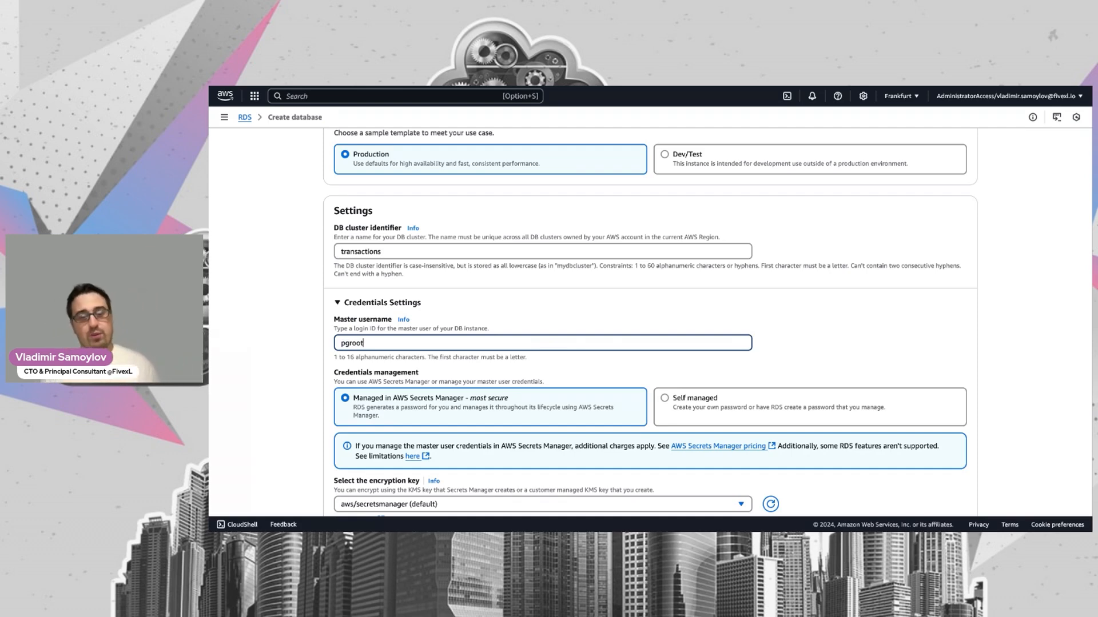
scroll(down, 3)
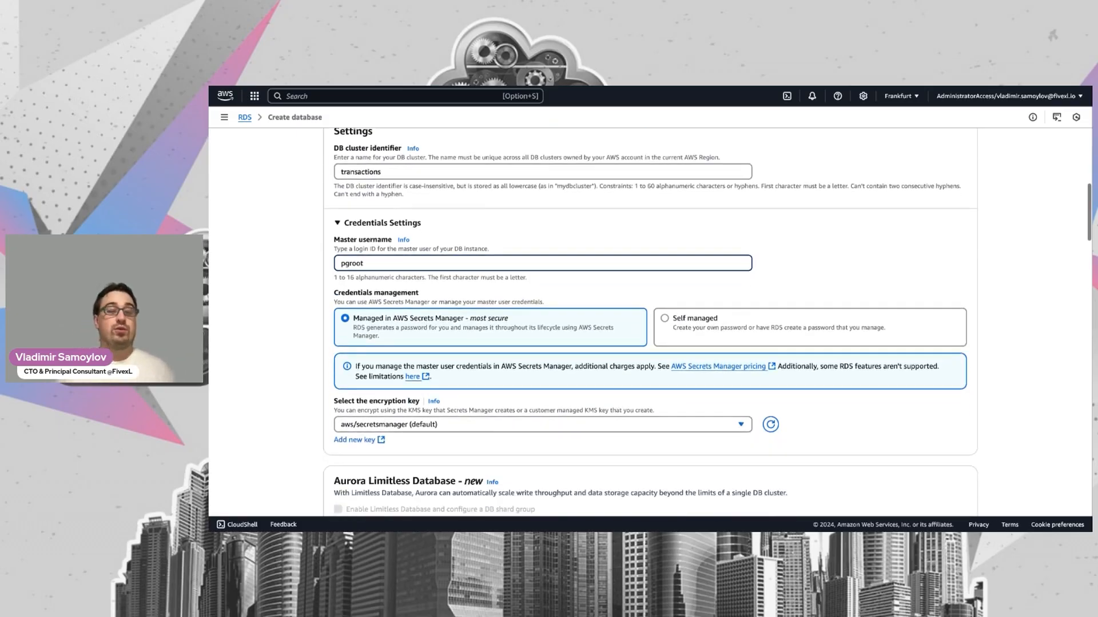
scroll(down, 3)
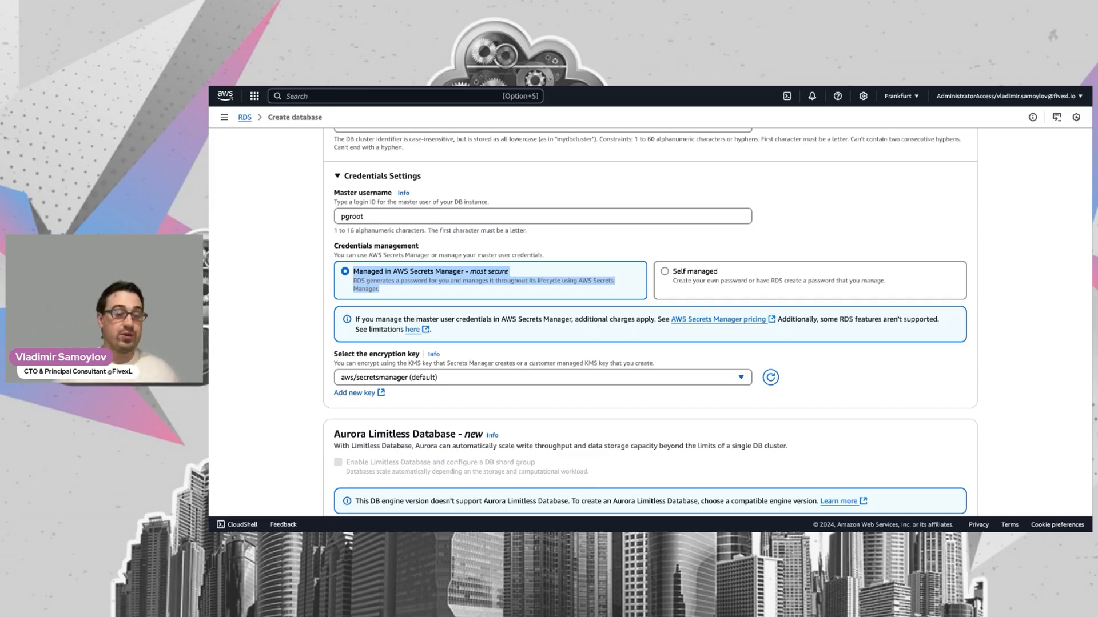
Step: Choose the Aurora Standard storage configuration for the cluster
scroll(down, 3)
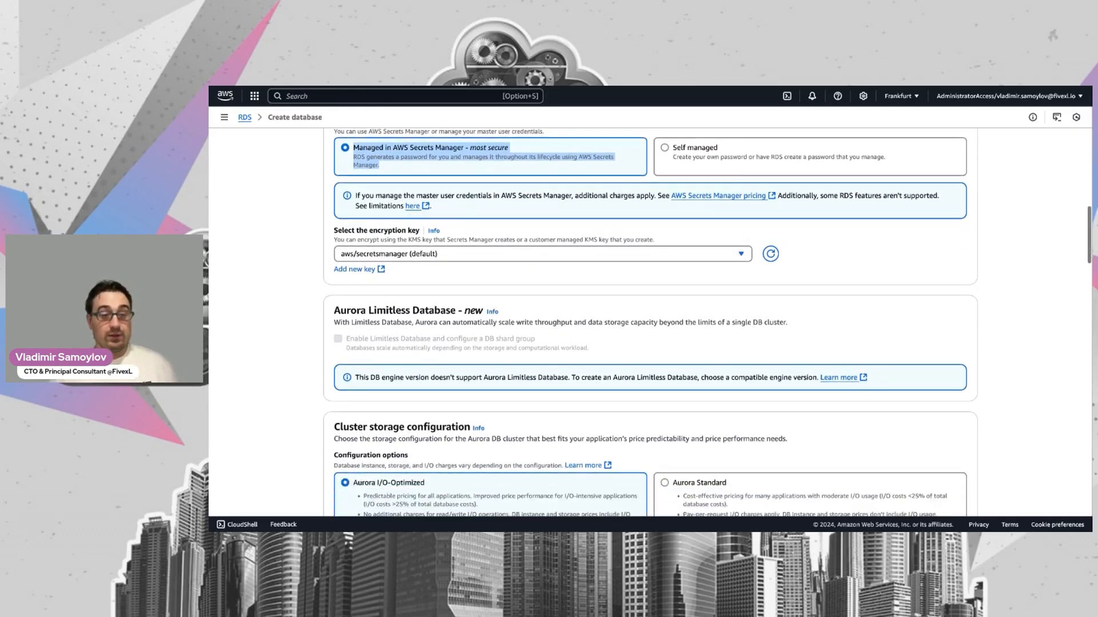
scroll(down, 3)
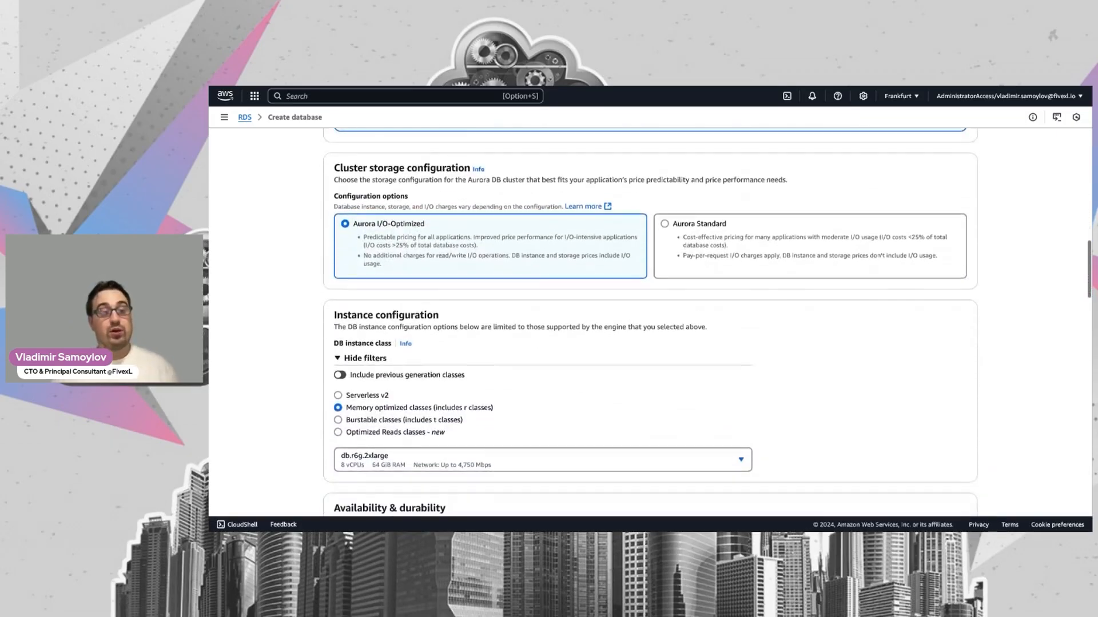
scroll(up, 3)
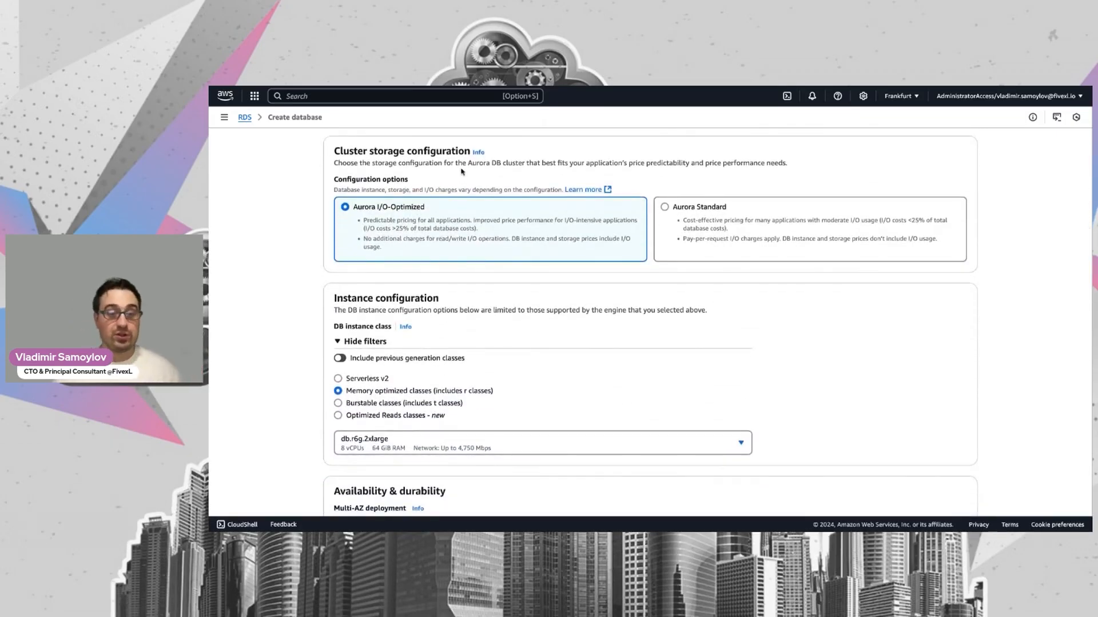
click(664, 206)
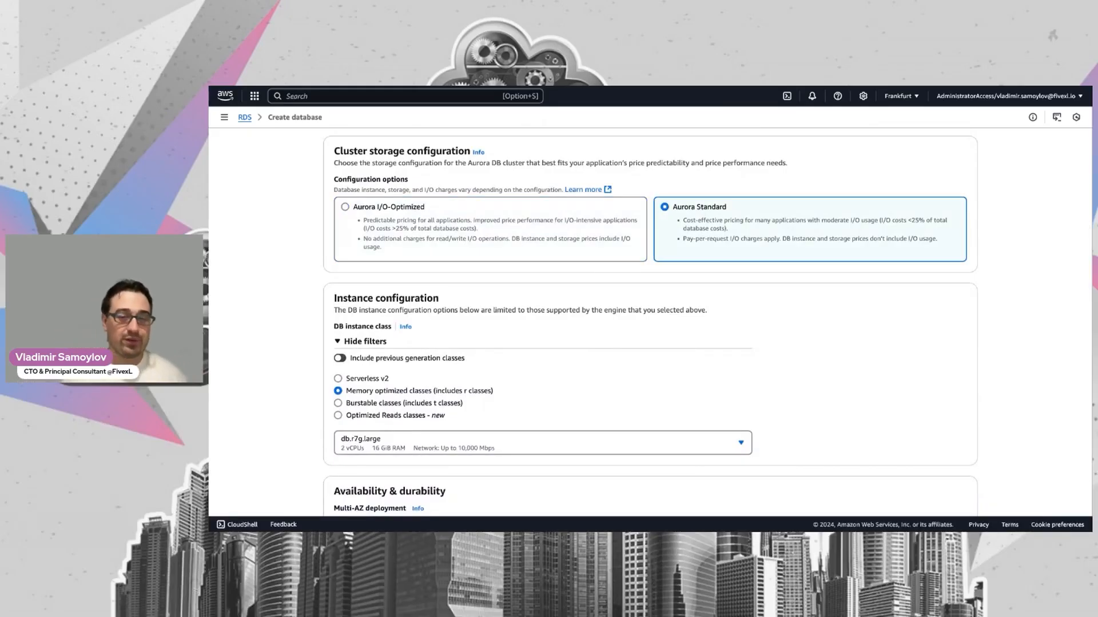
Step: Switch the instance class filter to burstable classes, selecting db.t4g.medium
scroll(down, 3)
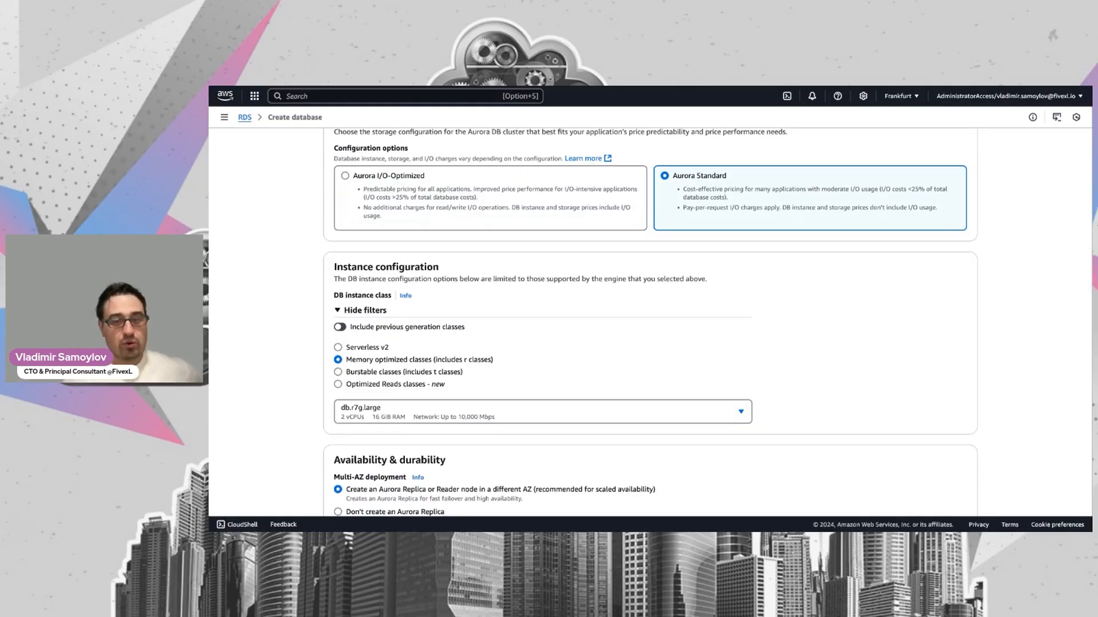
scroll(down, 3)
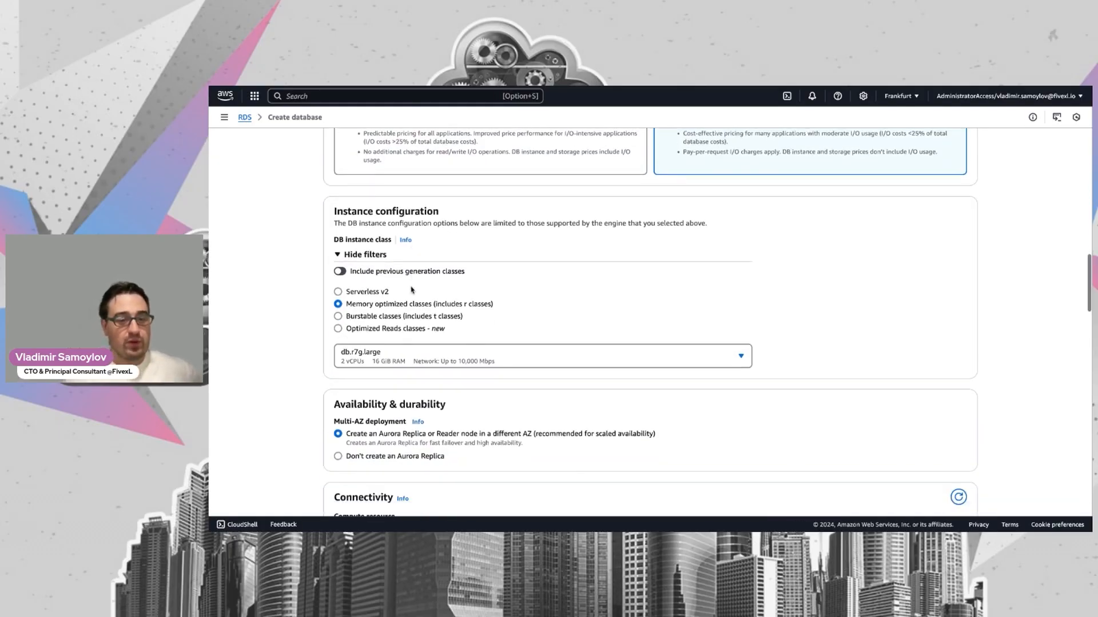
click(338, 316)
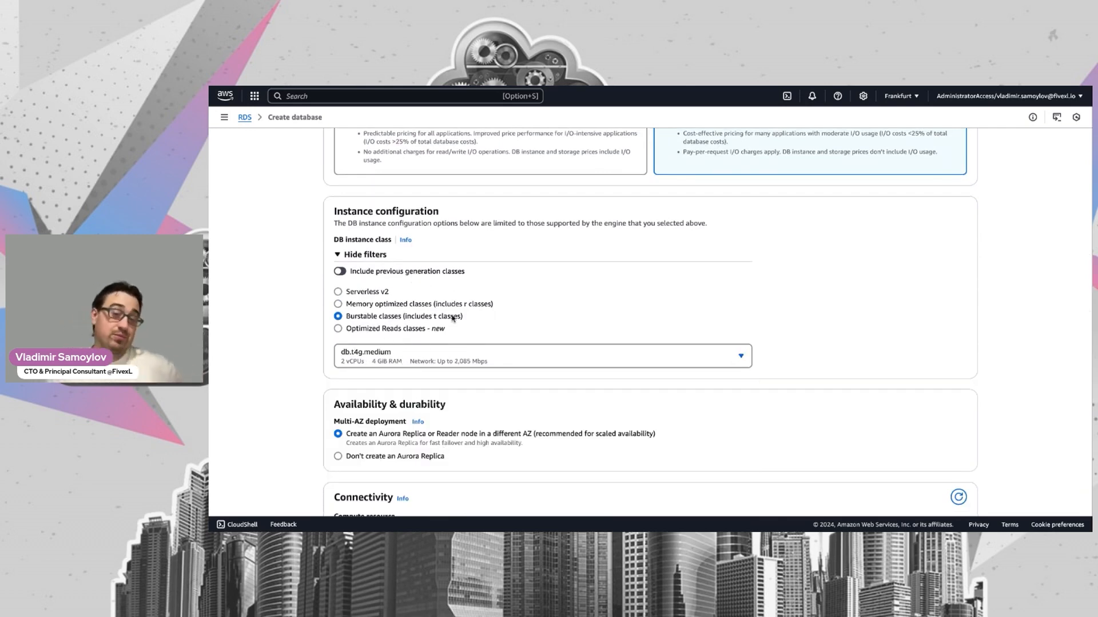
mouse_move(372, 399)
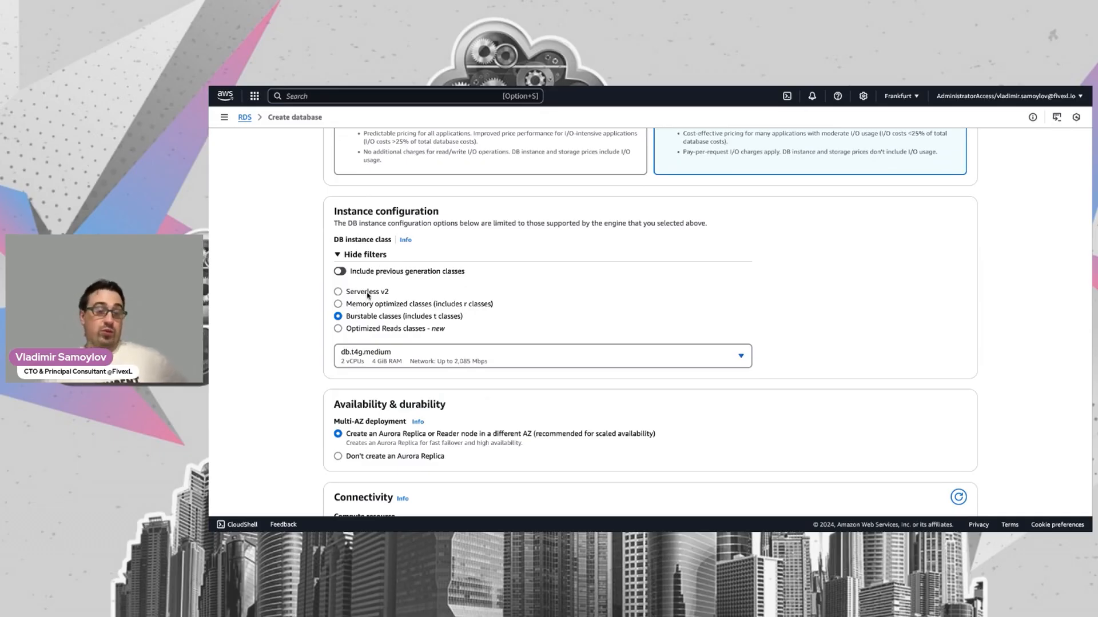
Step: Select Serverless v2 and review the 0–64 ACU range and five-minute pause
click(338, 292)
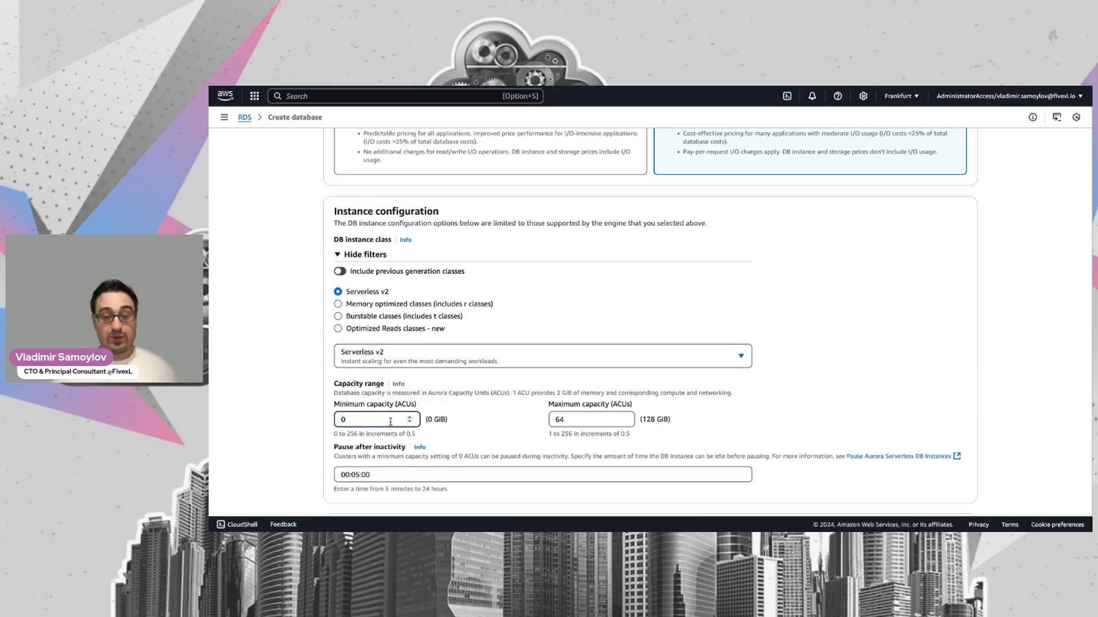
scroll(down, 3)
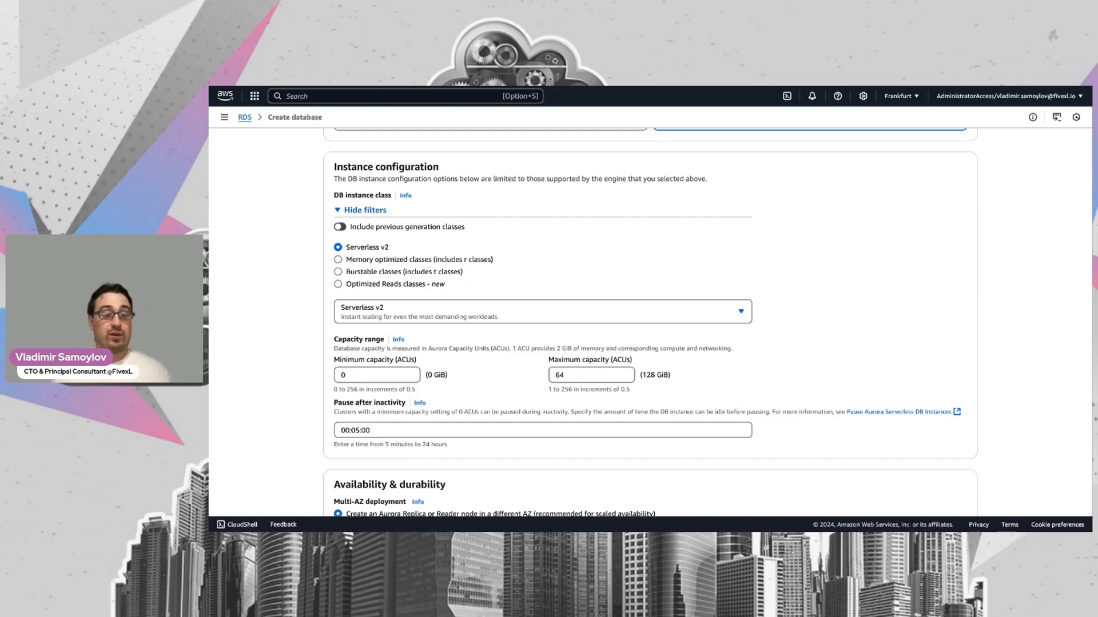
scroll(down, 3)
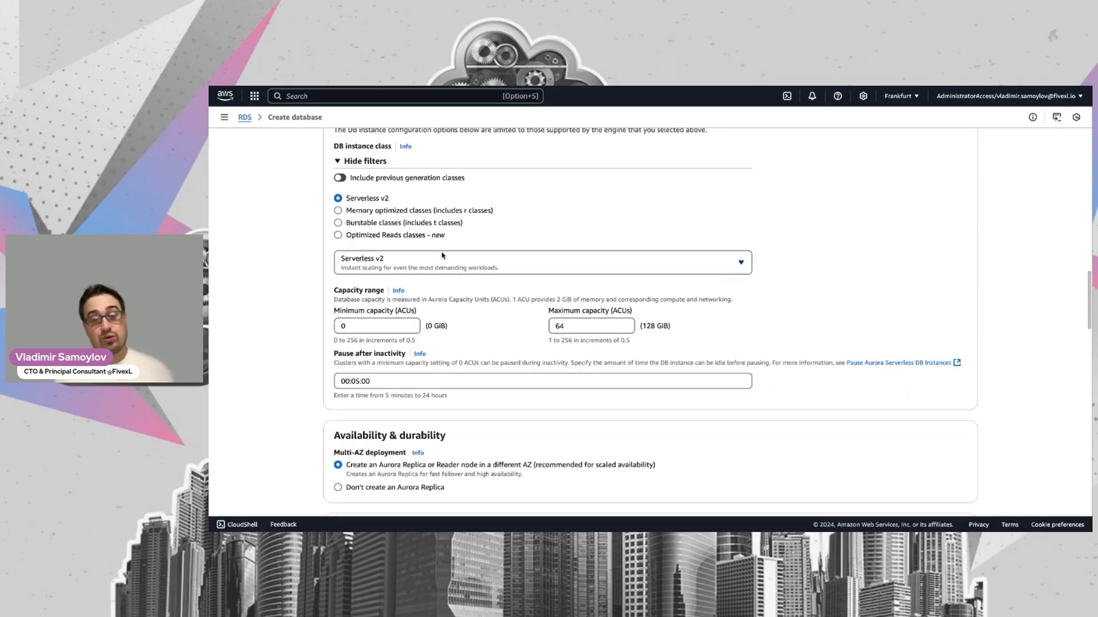
Step: Skip the Aurora Replica and choose 'Create new VPC' from the VPC dropdown
scroll(down, 3)
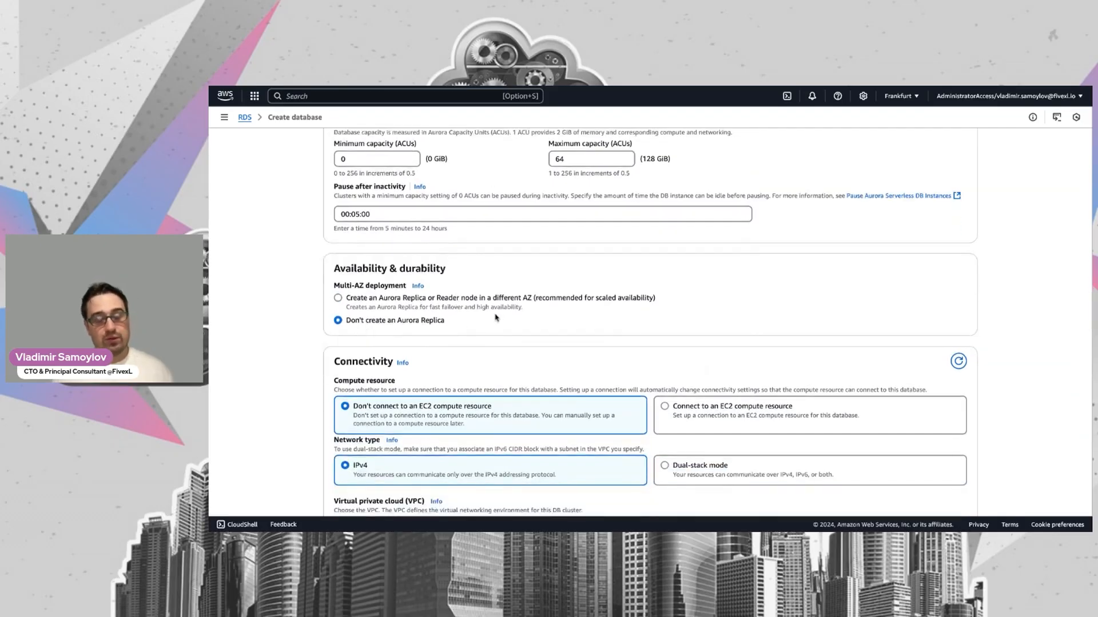
scroll(down, 3)
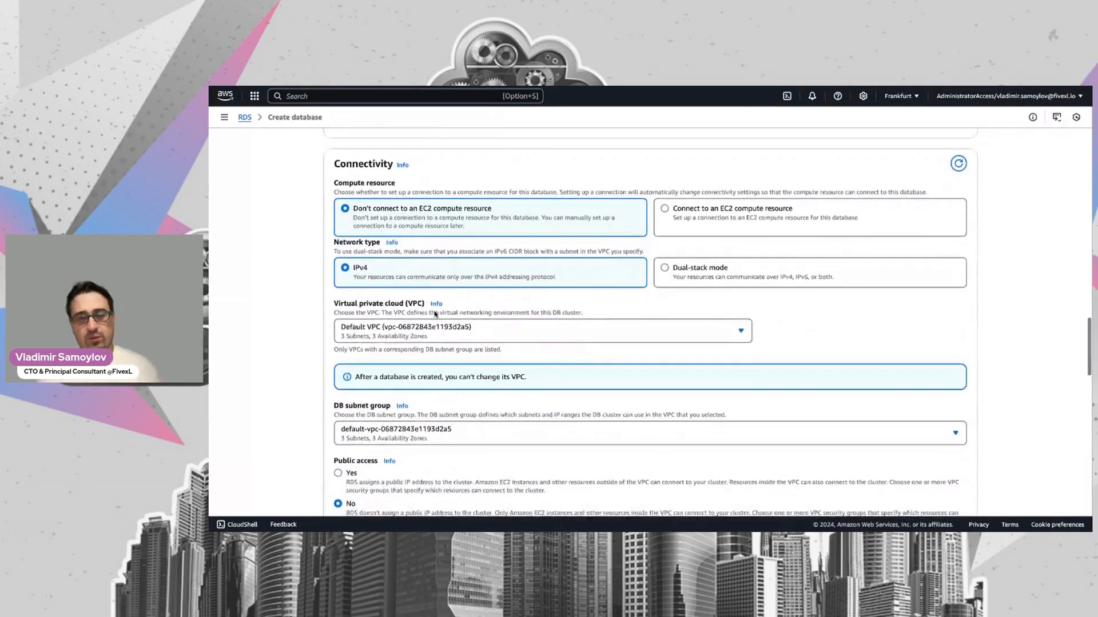
click(541, 330)
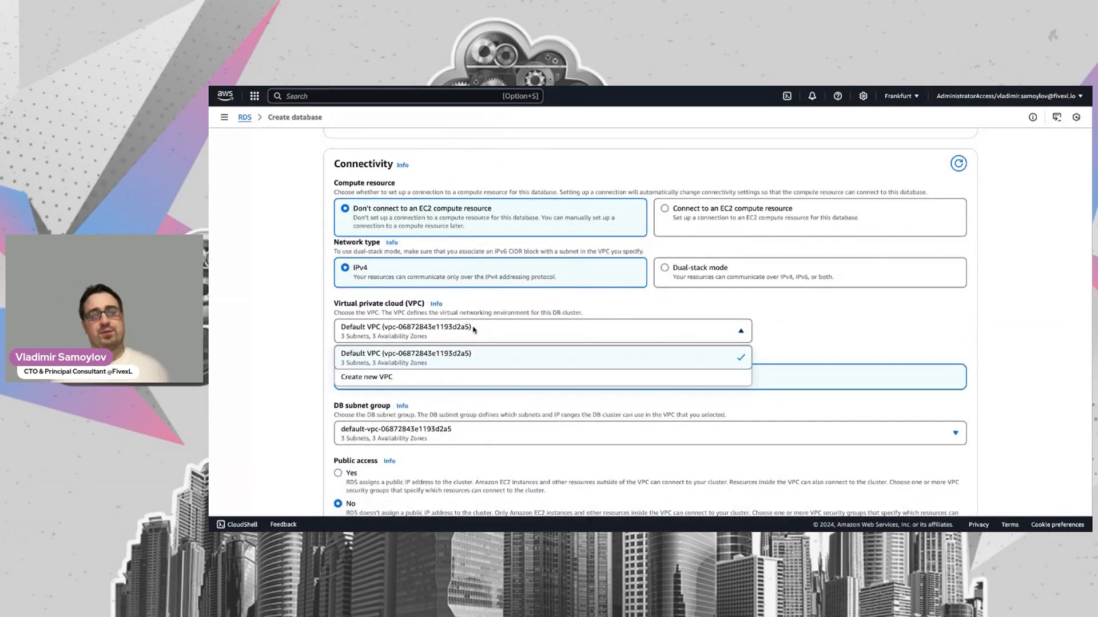
mouse_move(446, 377)
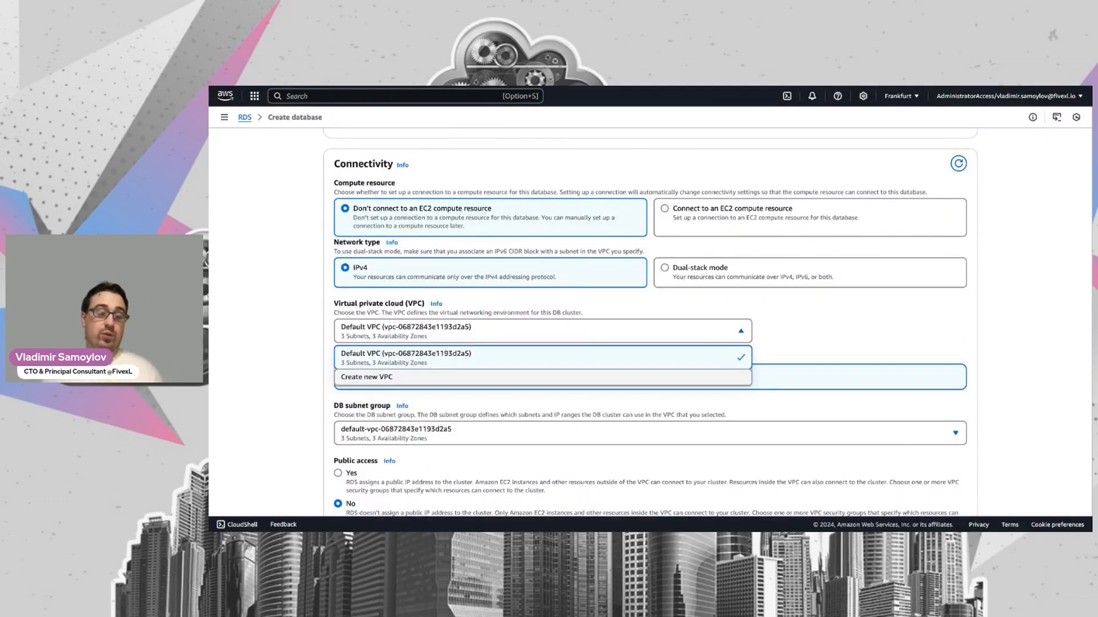
click(366, 376)
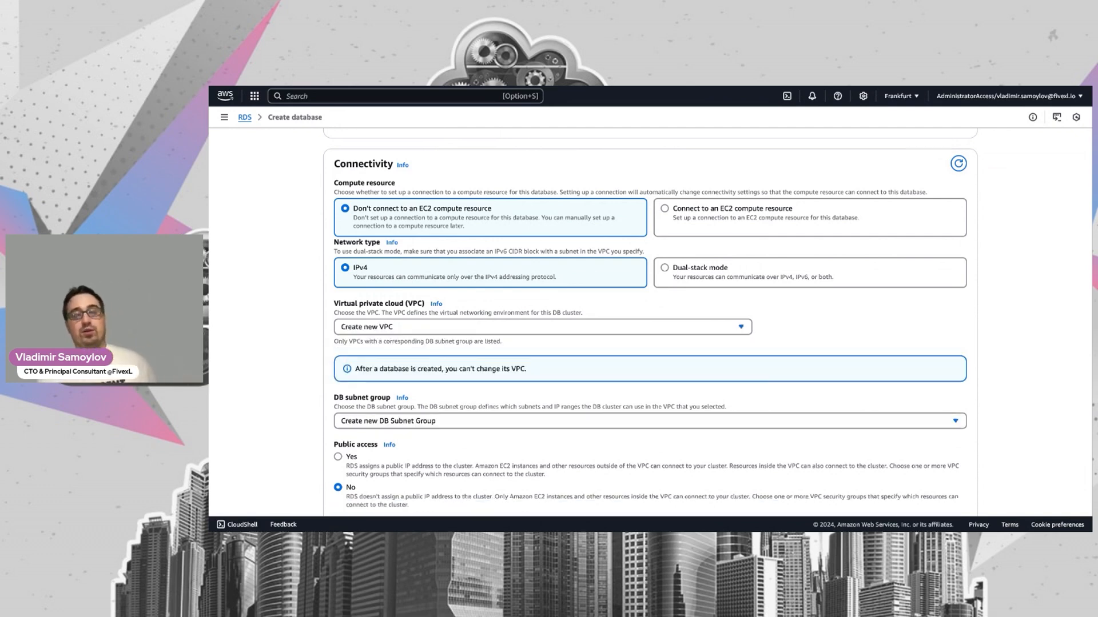
scroll(down, 3)
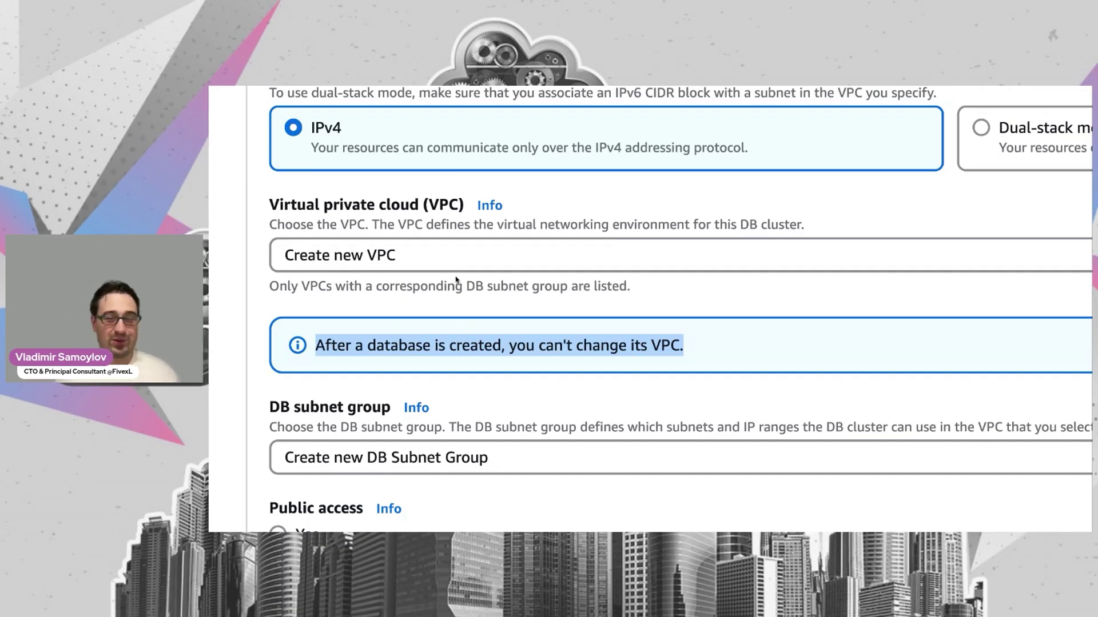
scroll(up, 3)
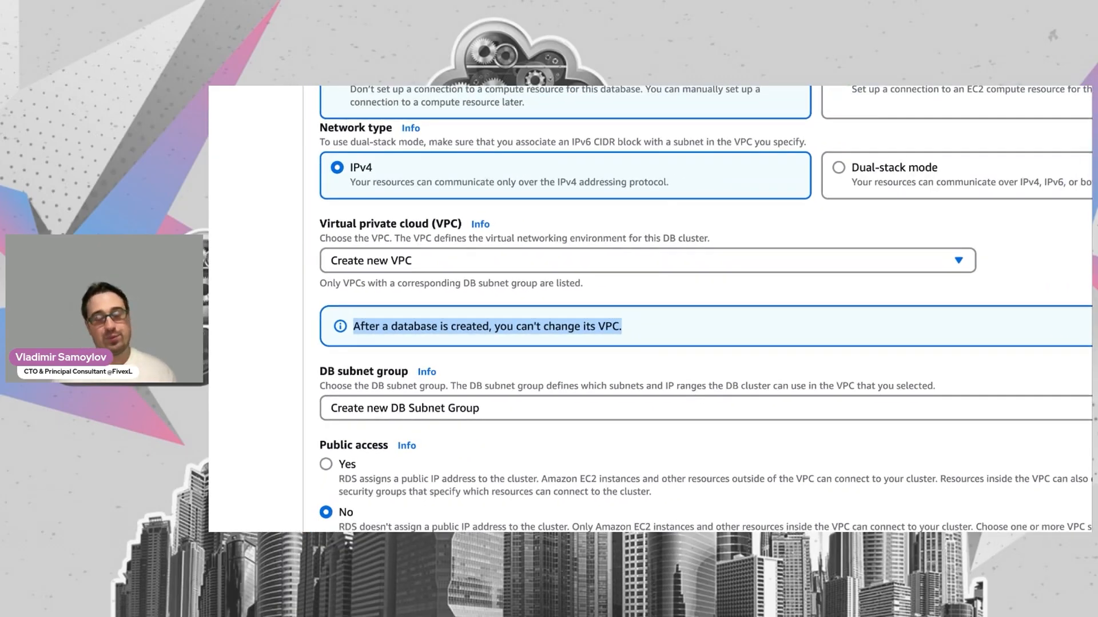
scroll(down, 3)
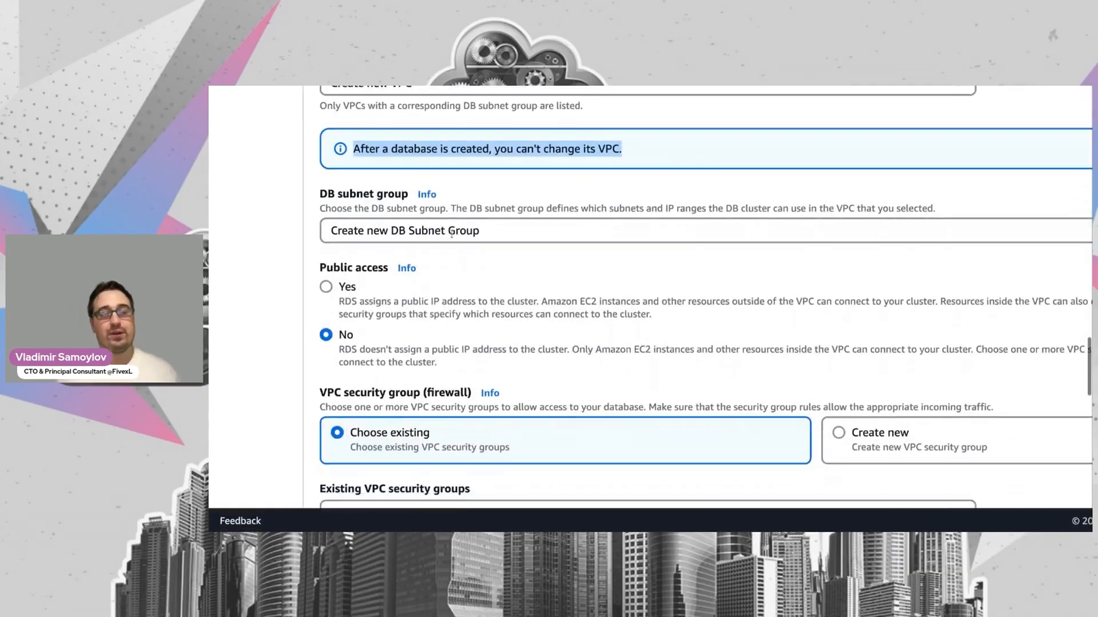
scroll(down, 3)
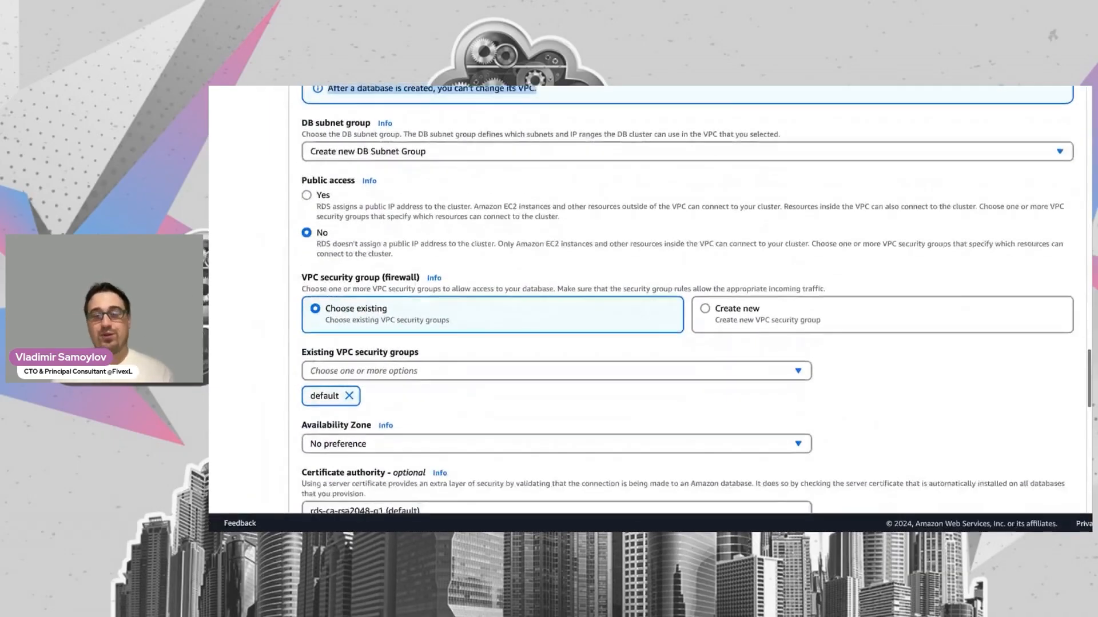
scroll(down, 3)
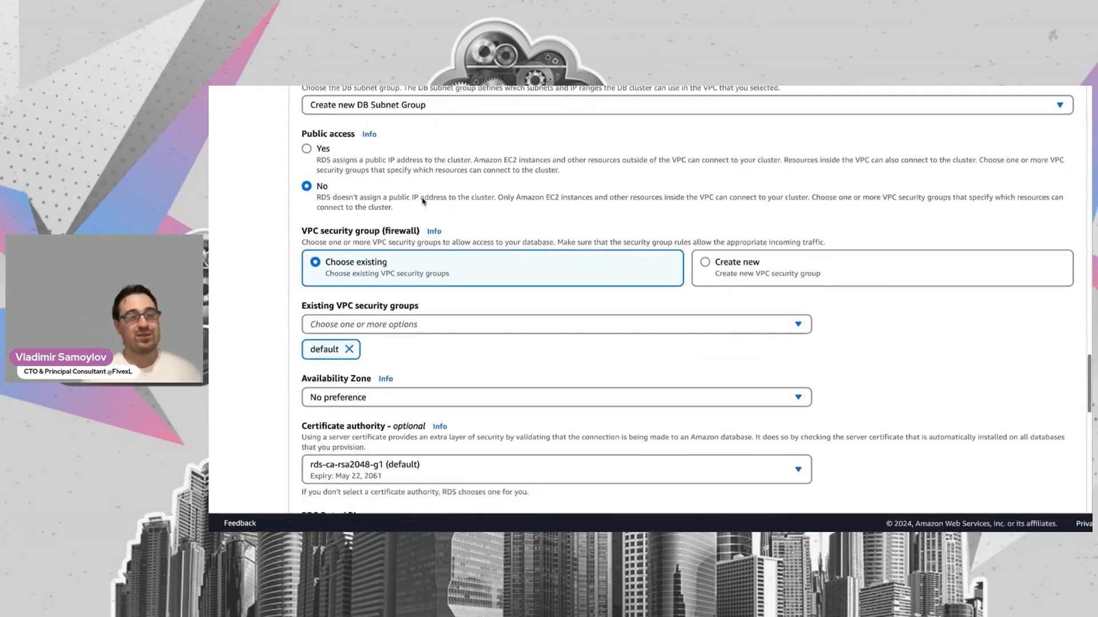
scroll(down, 3)
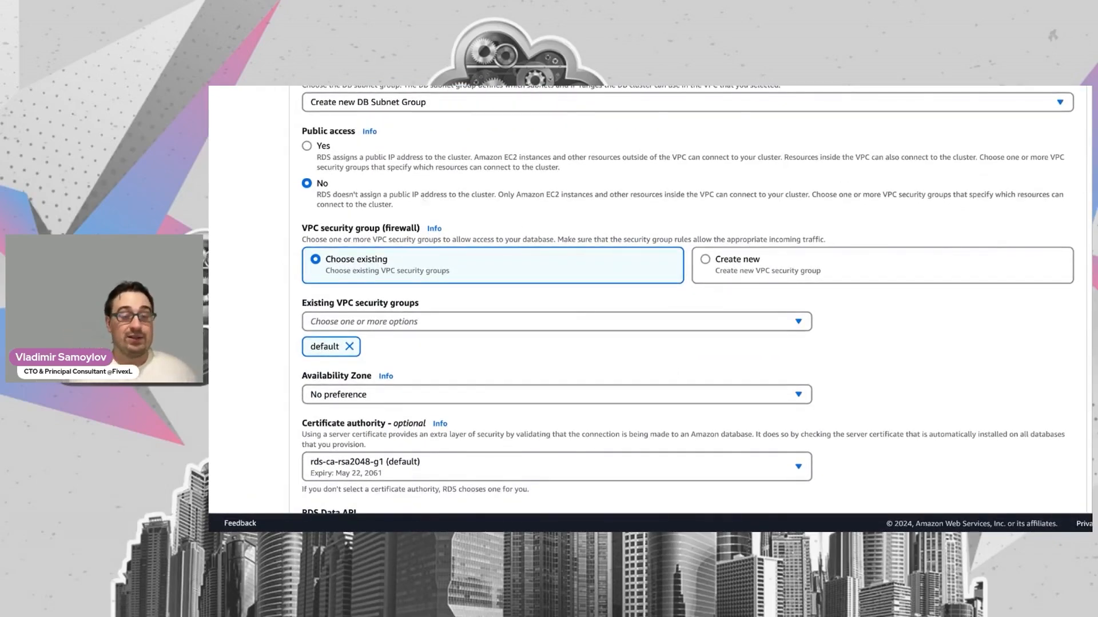
Step: Select 'Create new' VPC security group and toggle Public access to Yes, then back to No
click(705, 259)
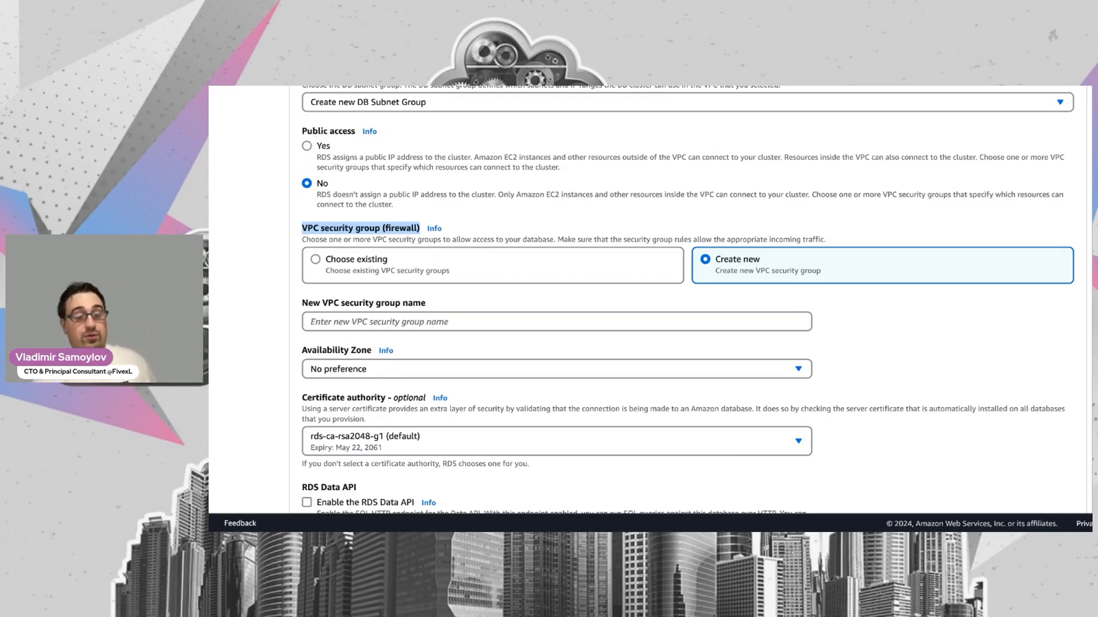
click(306, 146)
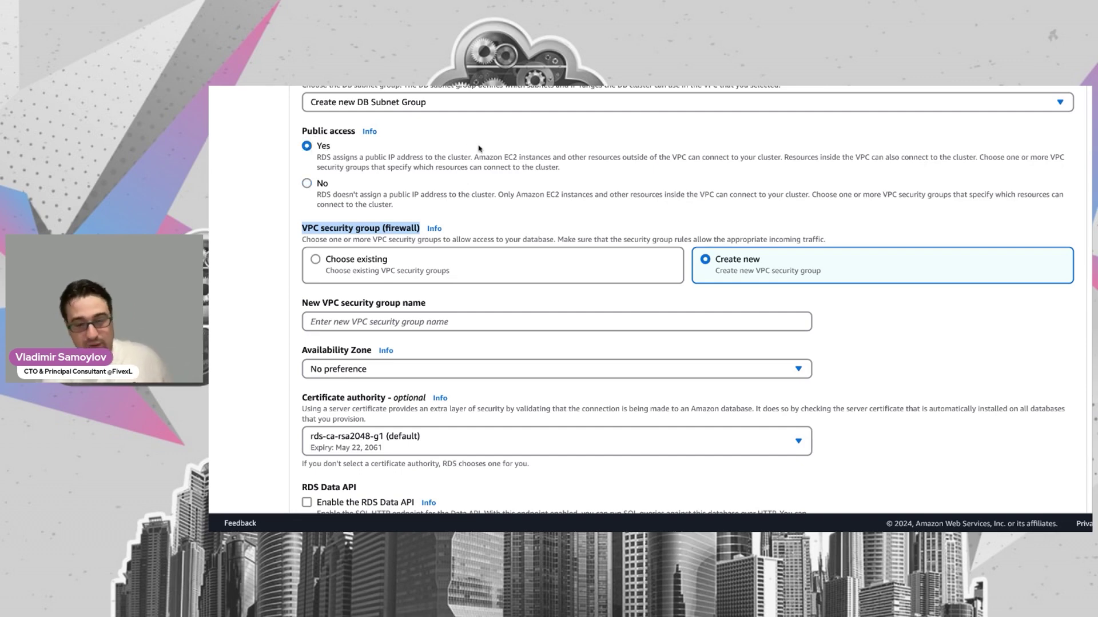
mouse_move(458, 262)
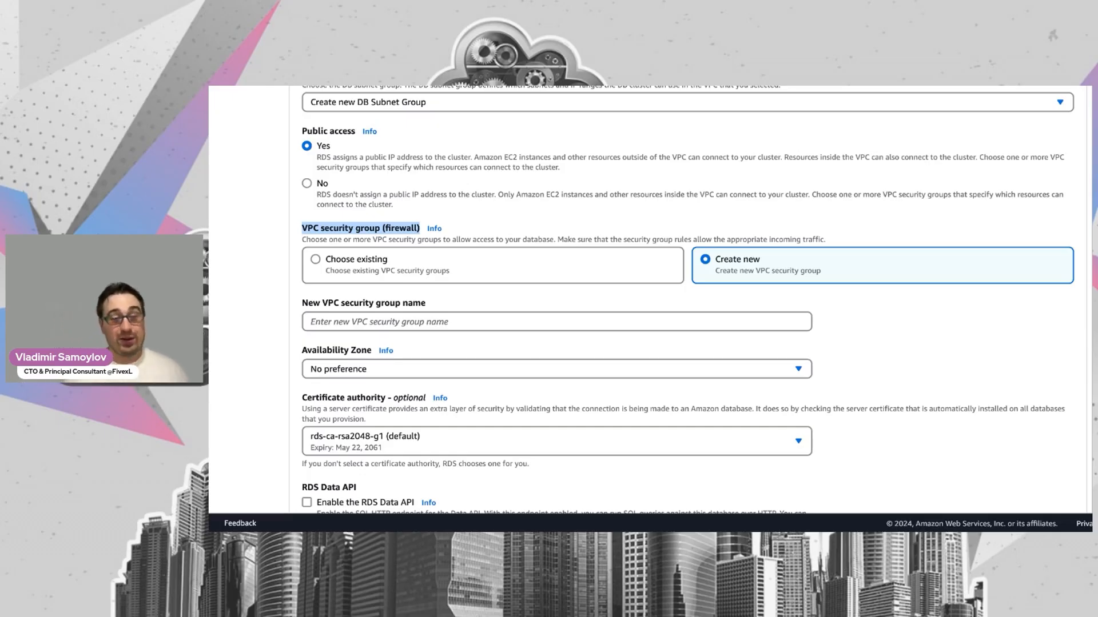
click(306, 183)
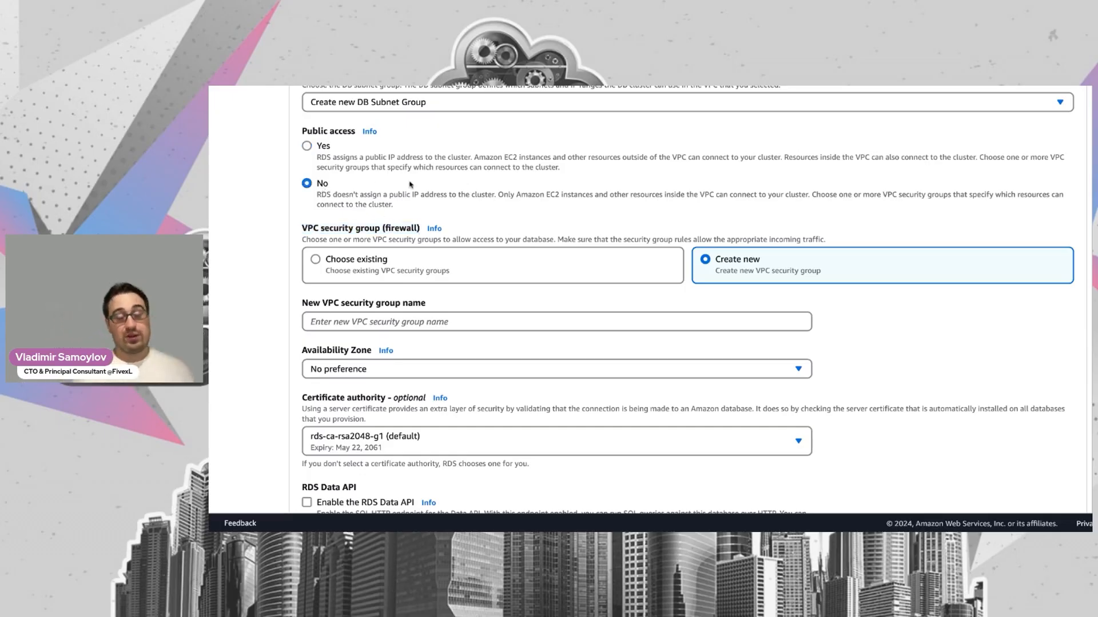
Step: Scroll down to the Additional configuration section's Database options and default parameter groups
scroll(down, 3)
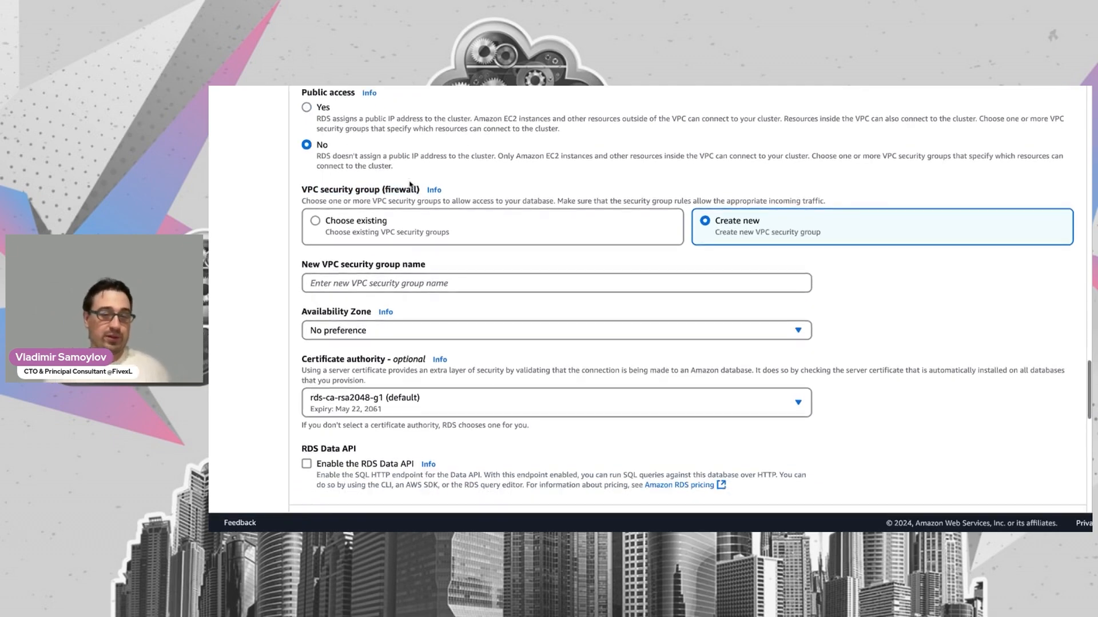
scroll(down, 3)
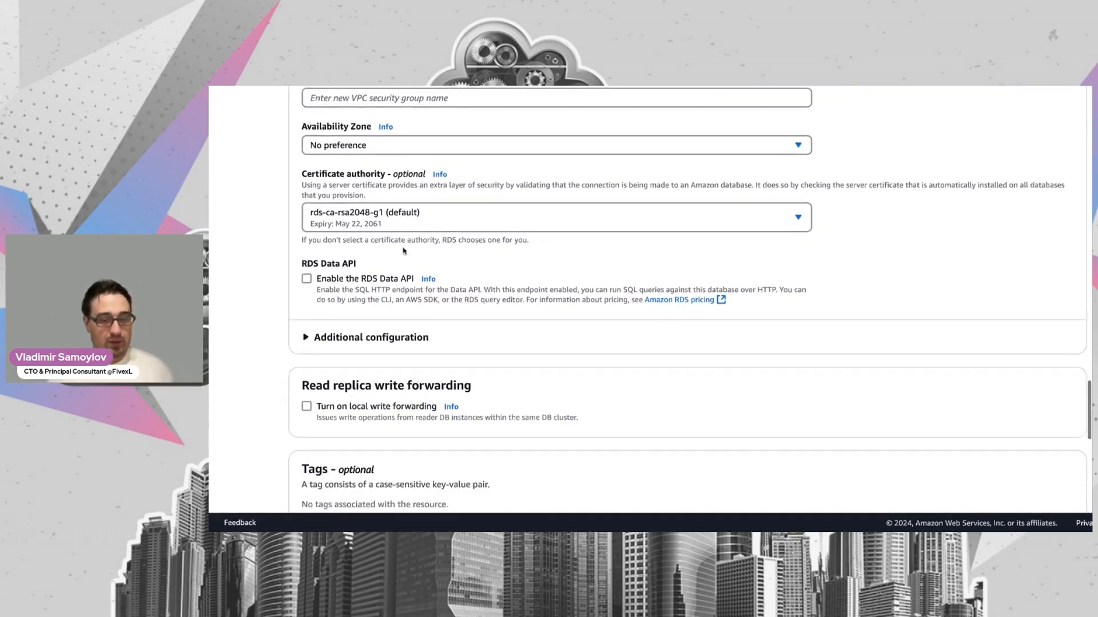
scroll(down, 3)
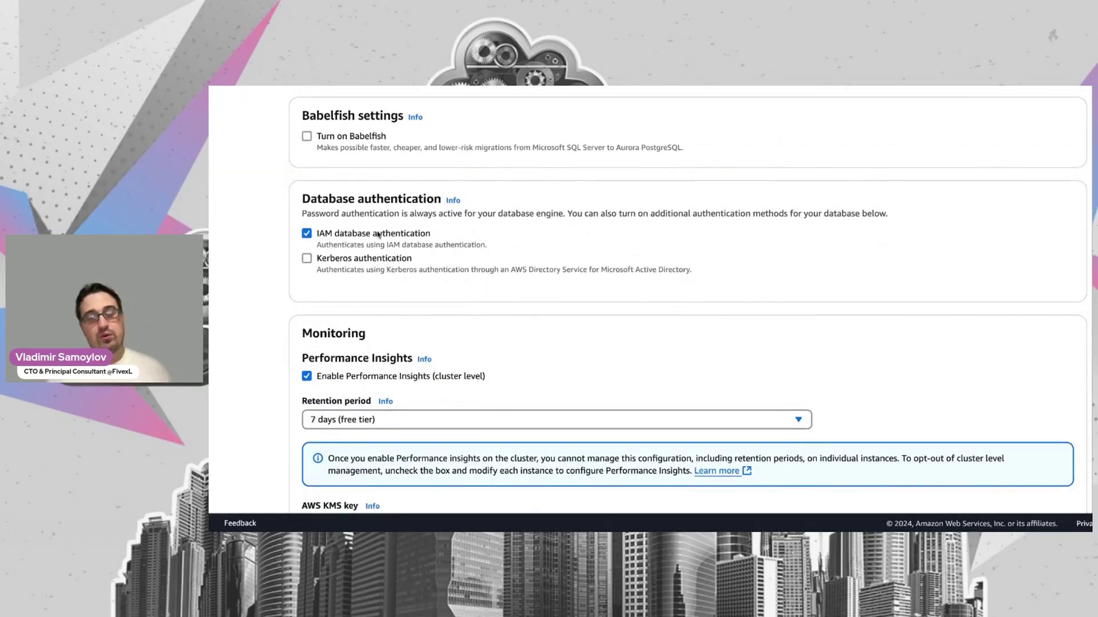
scroll(down, 3)
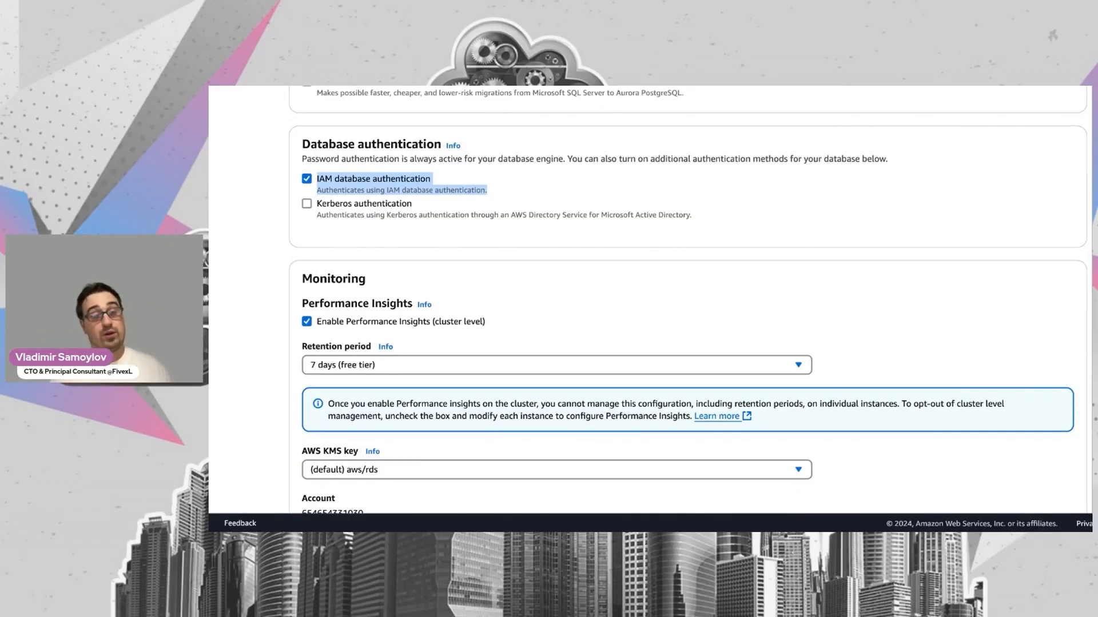
scroll(down, 3)
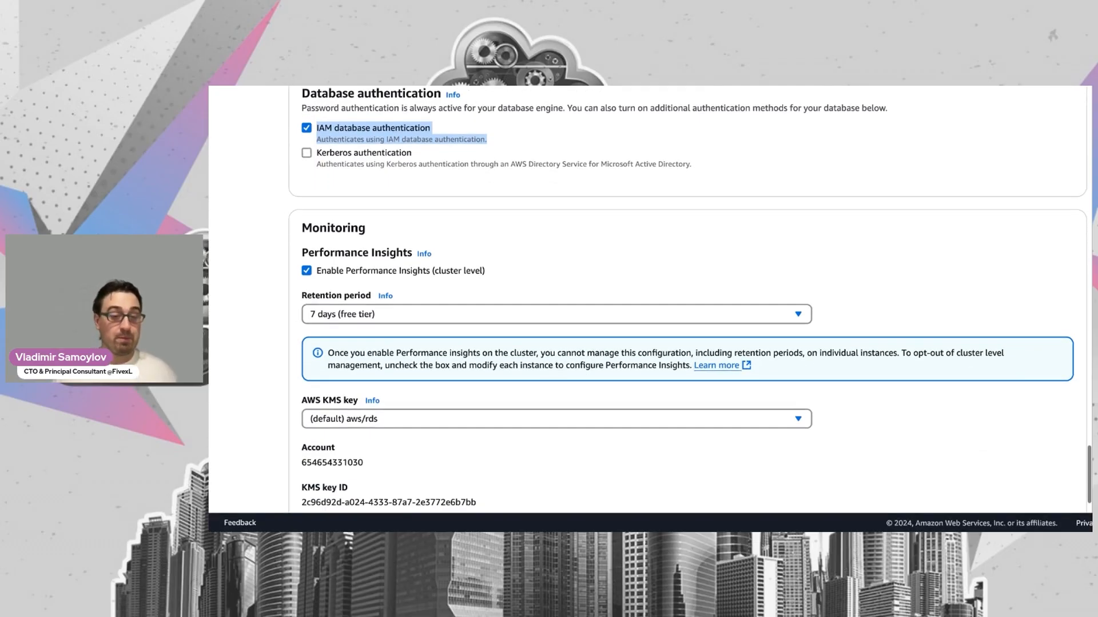
scroll(down, 3)
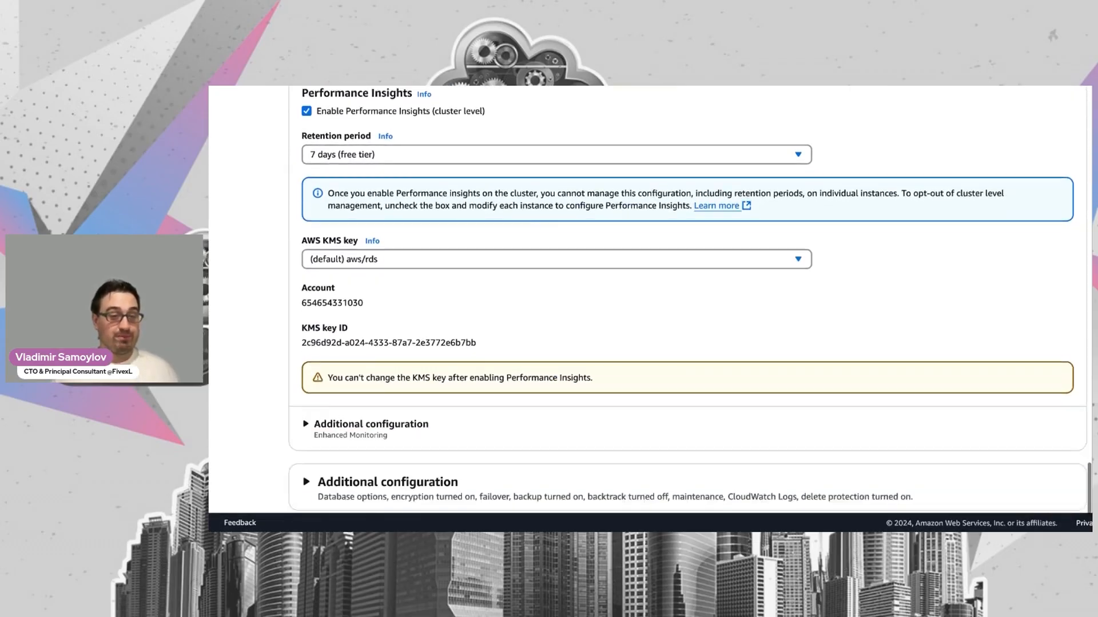
scroll(down, 3)
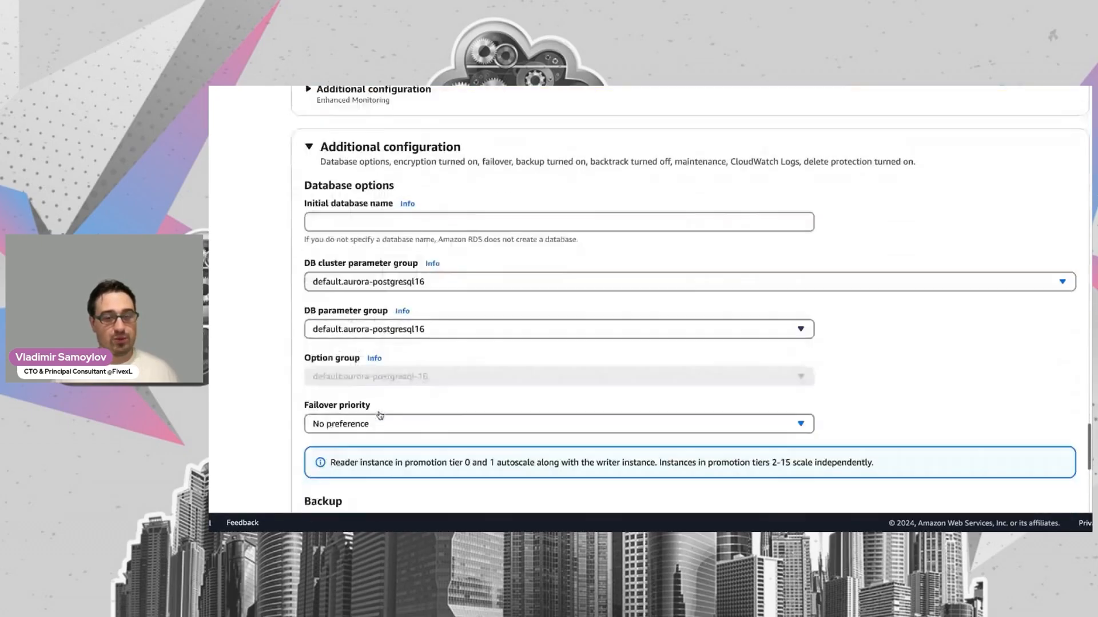
Step: Select custompg16-cluser as the cluster parameter group and custompg16 as the DB parameter group
scroll(down, 3)
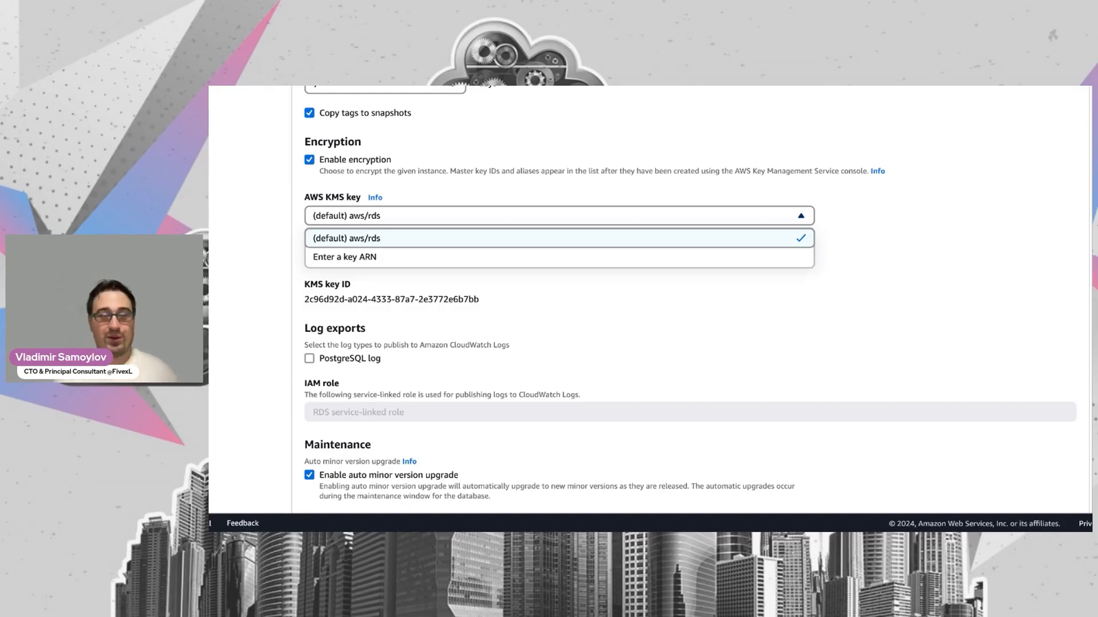
scroll(up, 3)
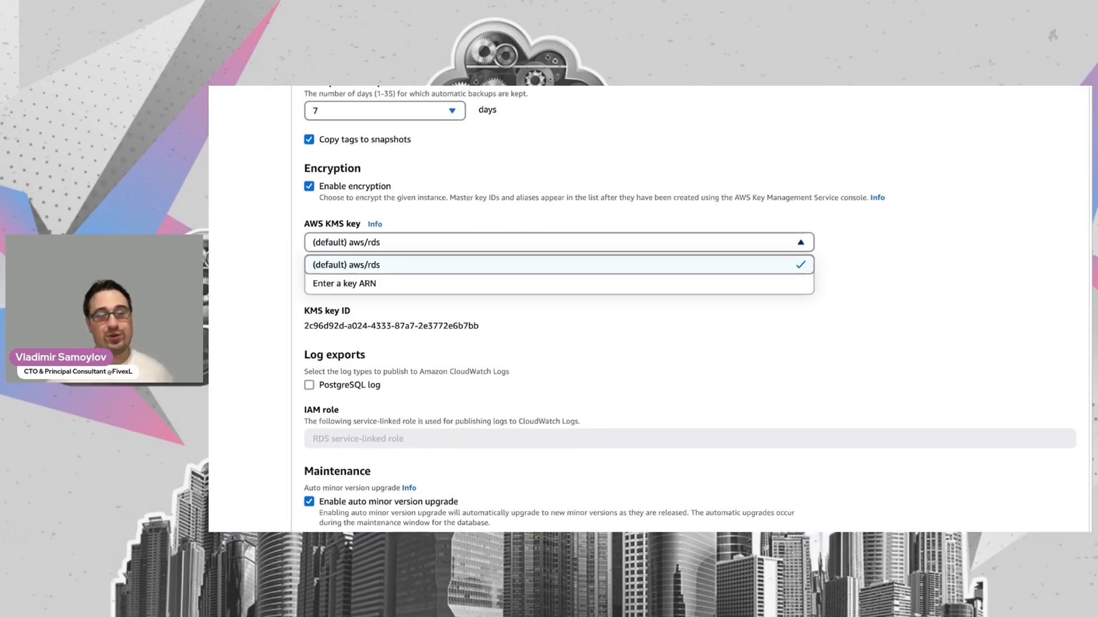
scroll(up, 3)
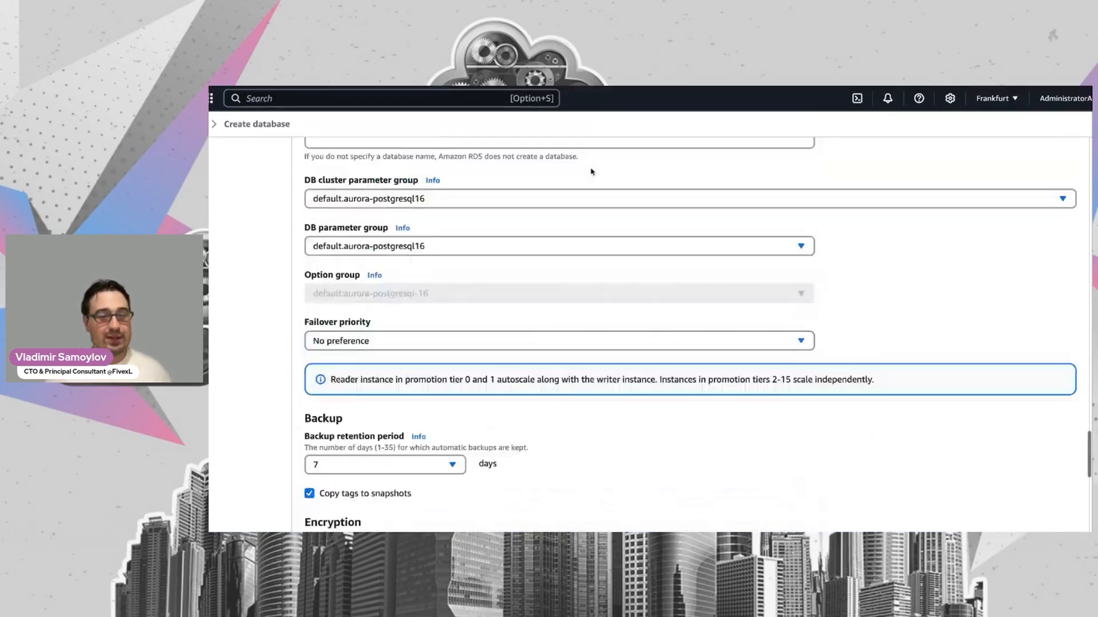
scroll(down, 3)
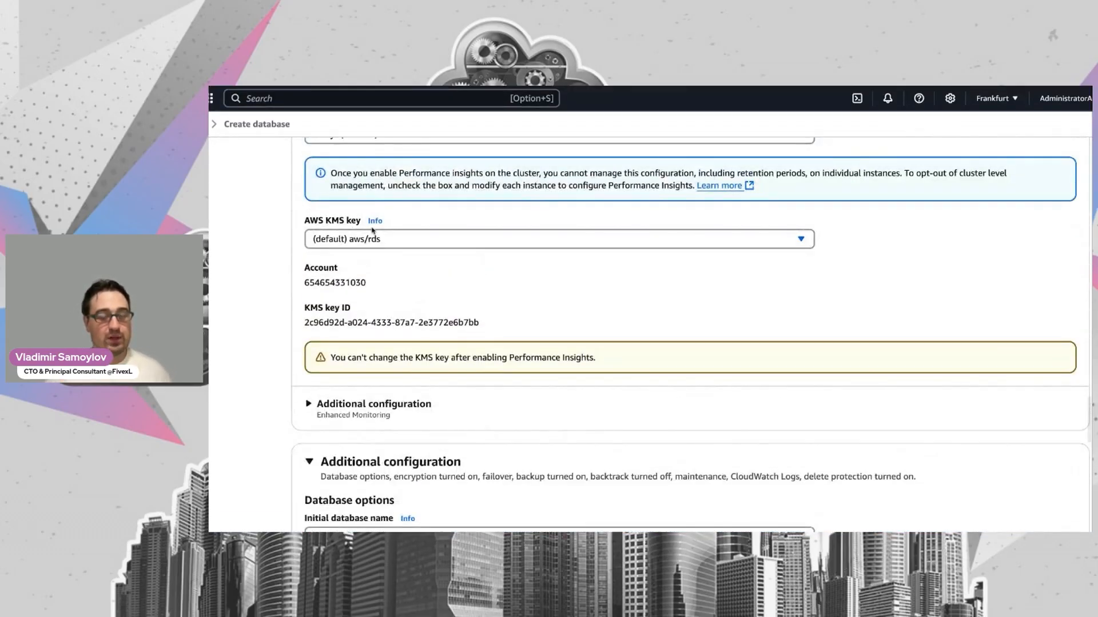
scroll(down, 3)
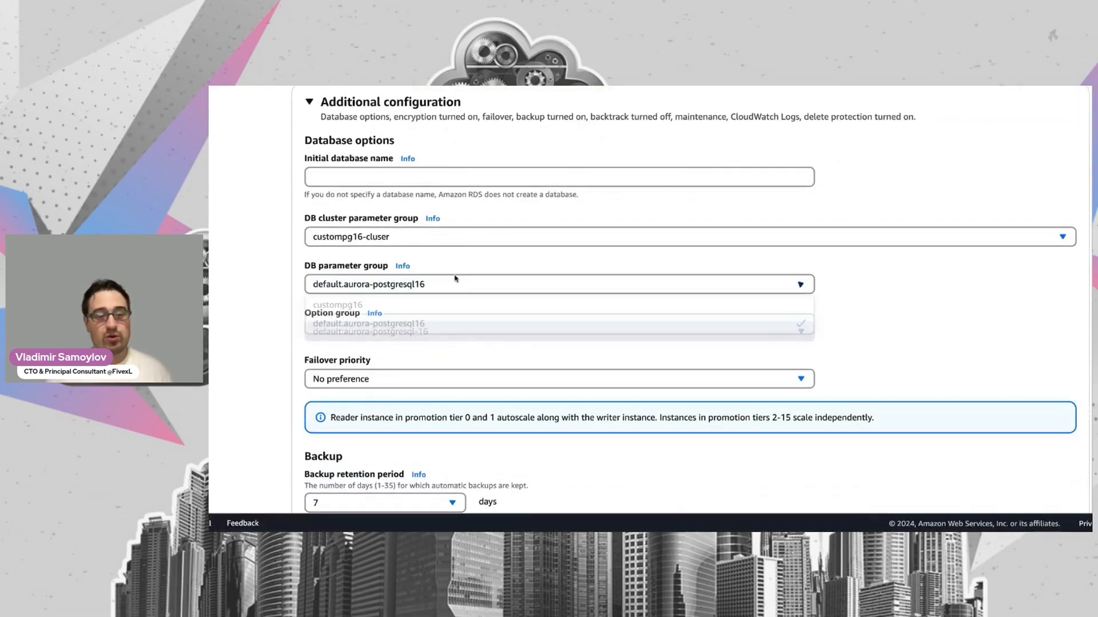
click(338, 304)
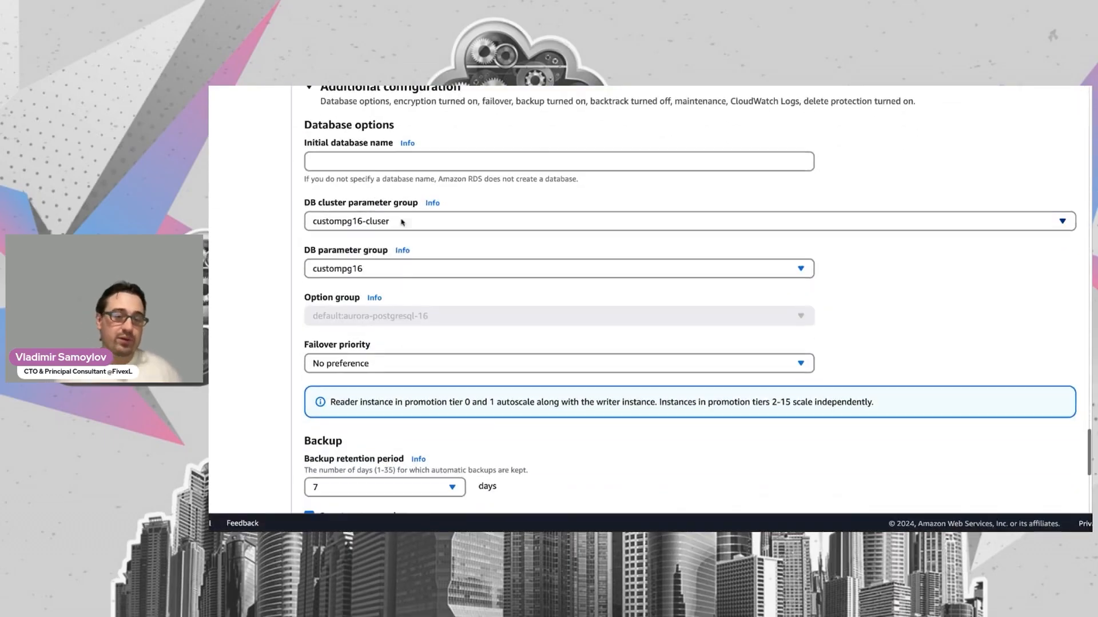
scroll(down, 3)
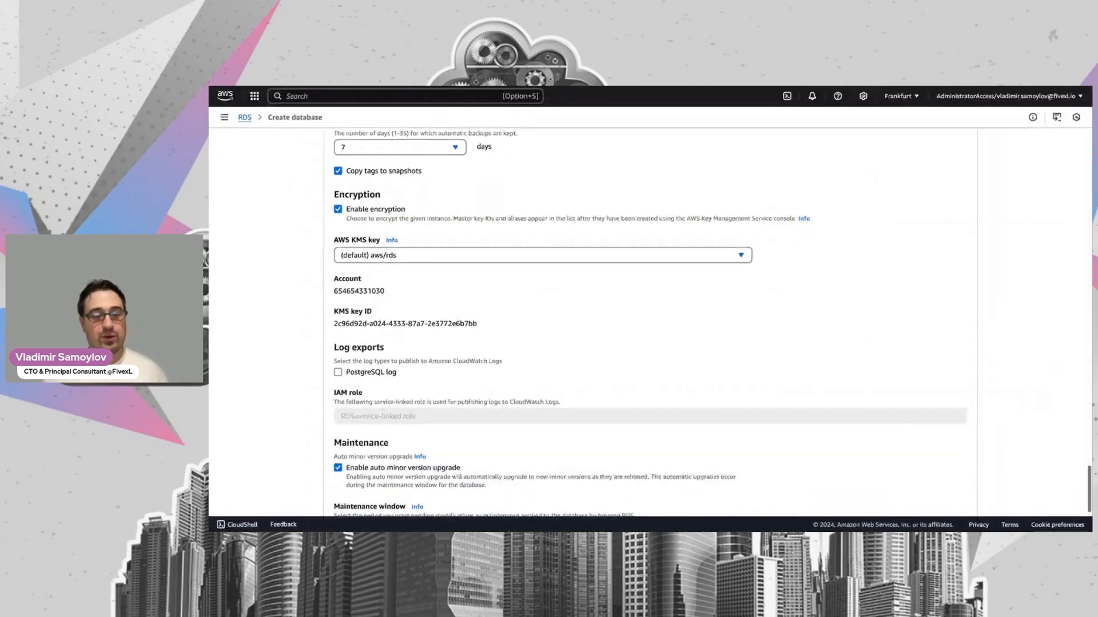
scroll(down, 3)
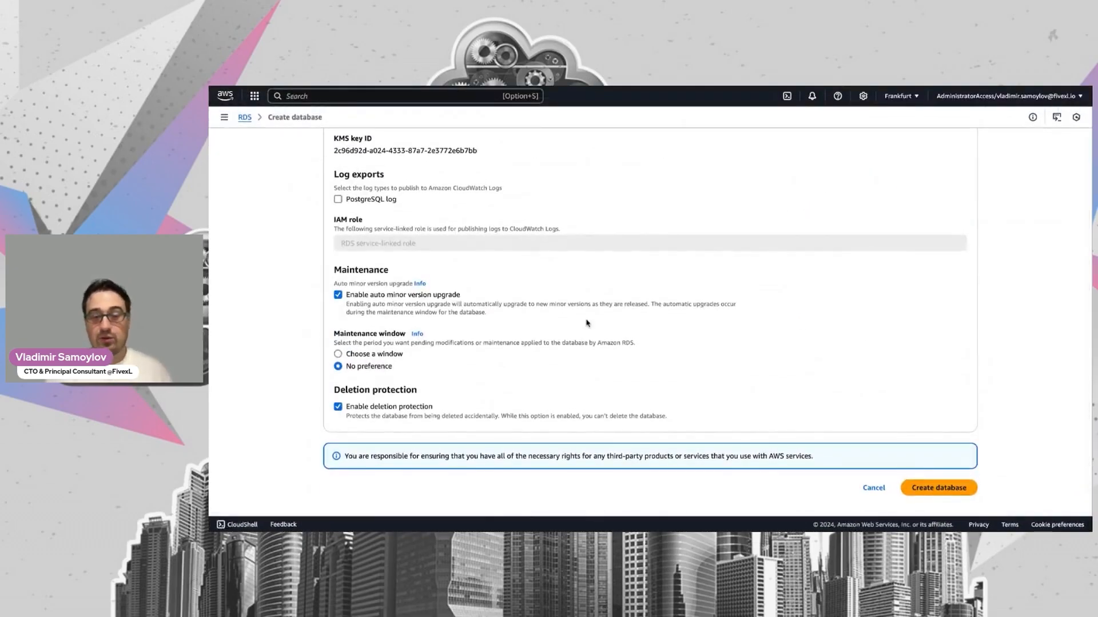
scroll(up, 3)
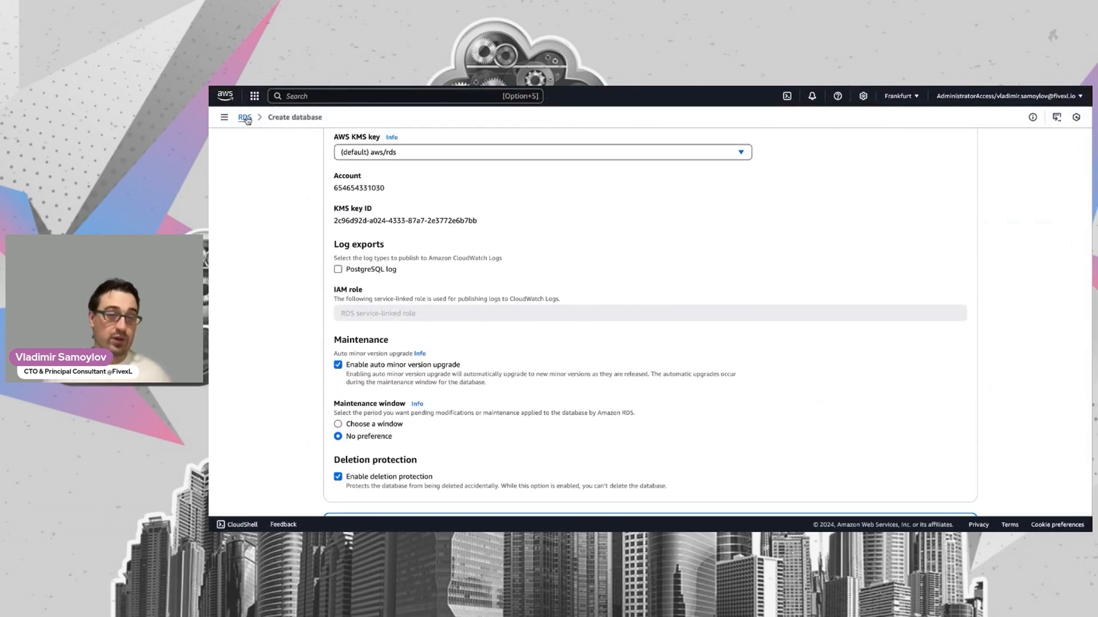
Step: Open the custompg16-cluser group from RDS Parameter groups and focus its parameter filter
click(244, 116)
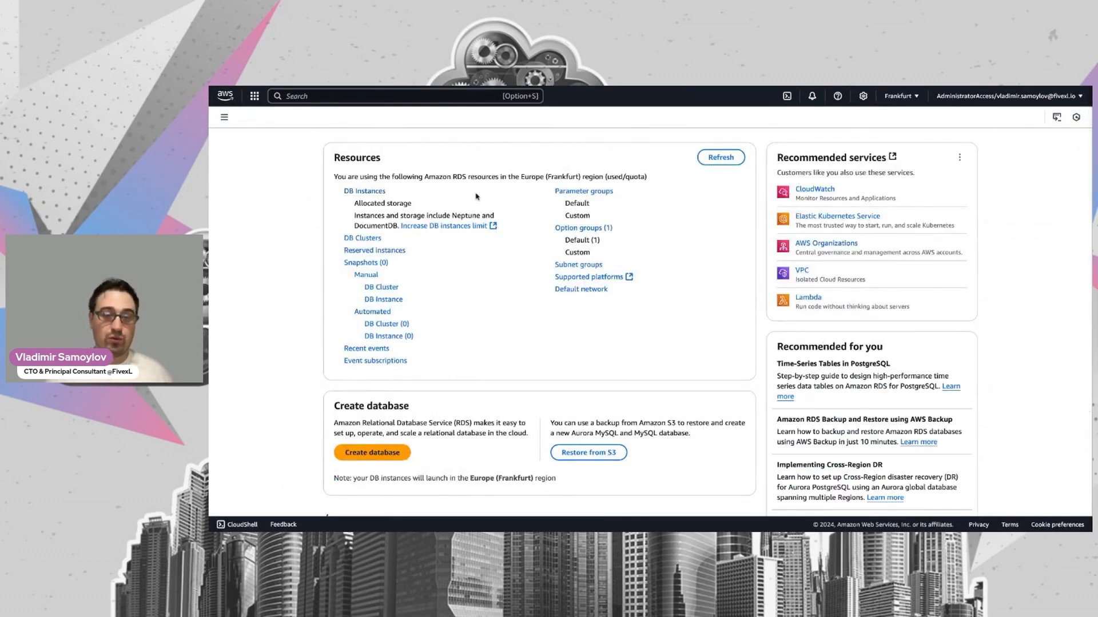
click(583, 190)
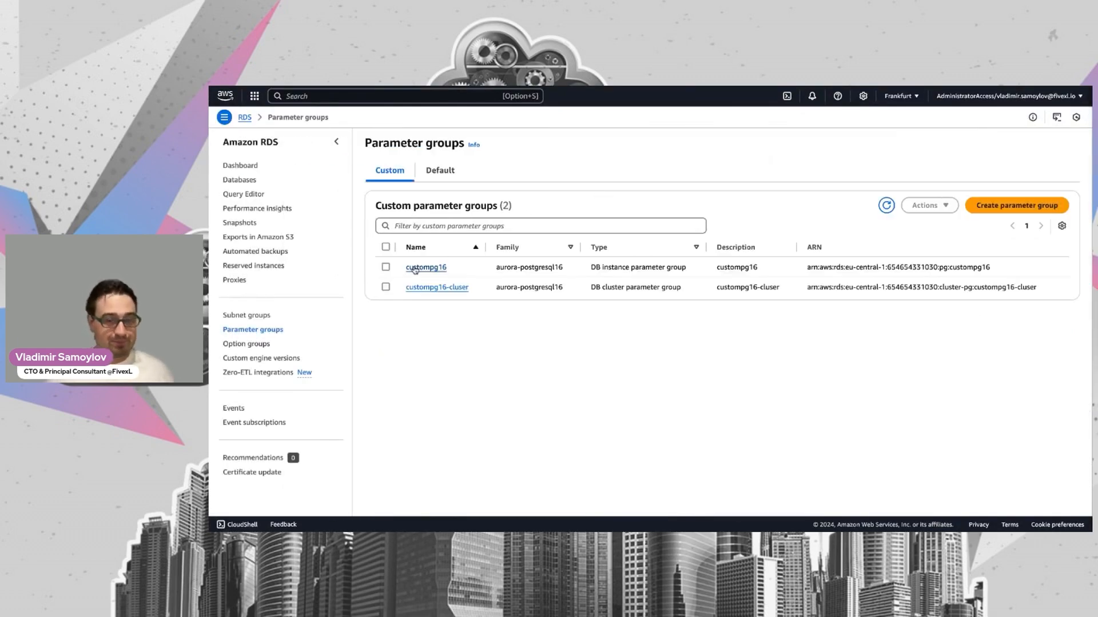
click(437, 287)
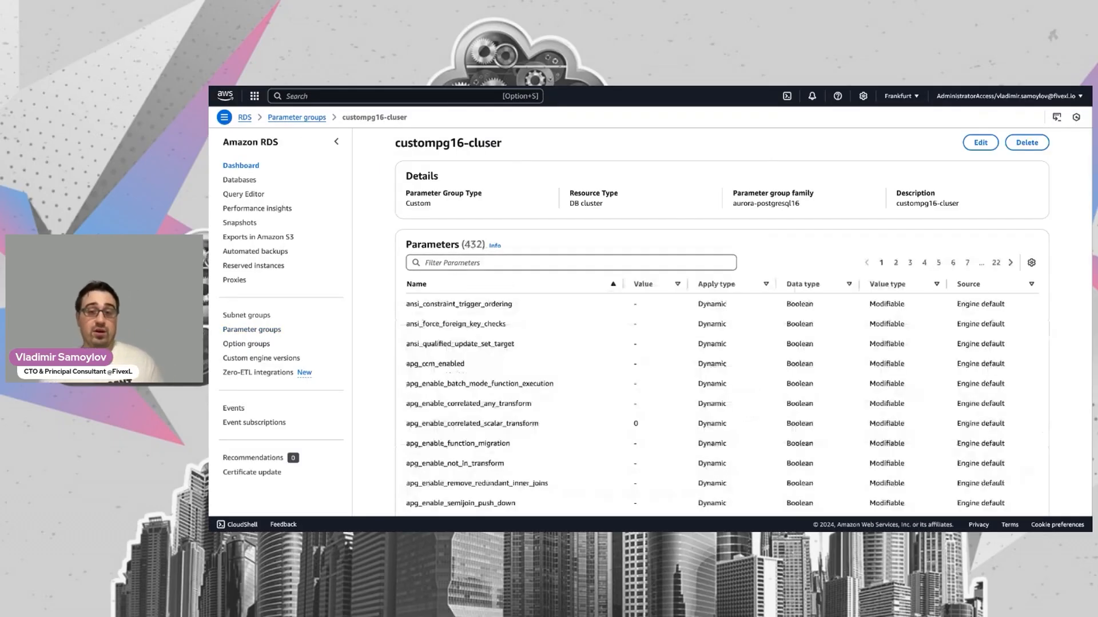
click(570, 263)
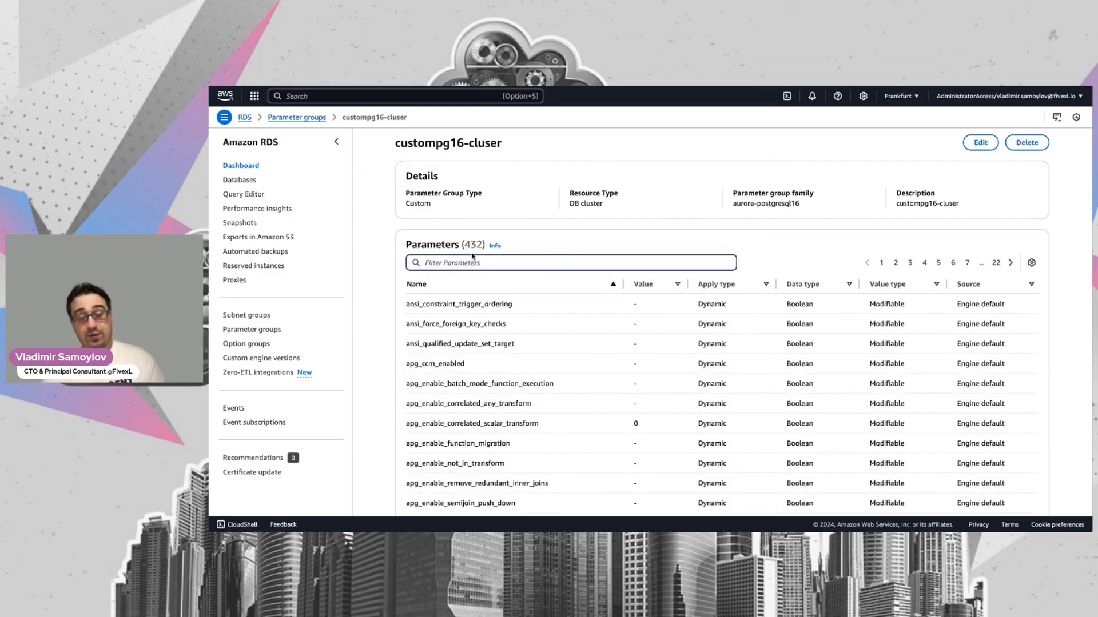
mouse_move(540, 243)
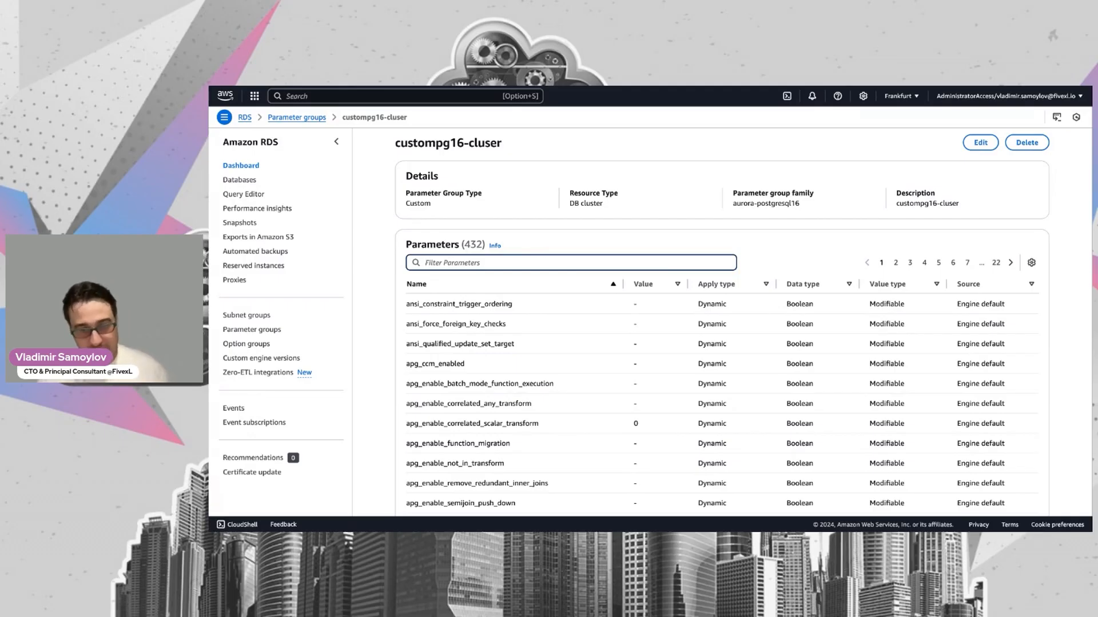
Step: Filter the cluster parameters by 'mem' and scroll through the matches
text(me)
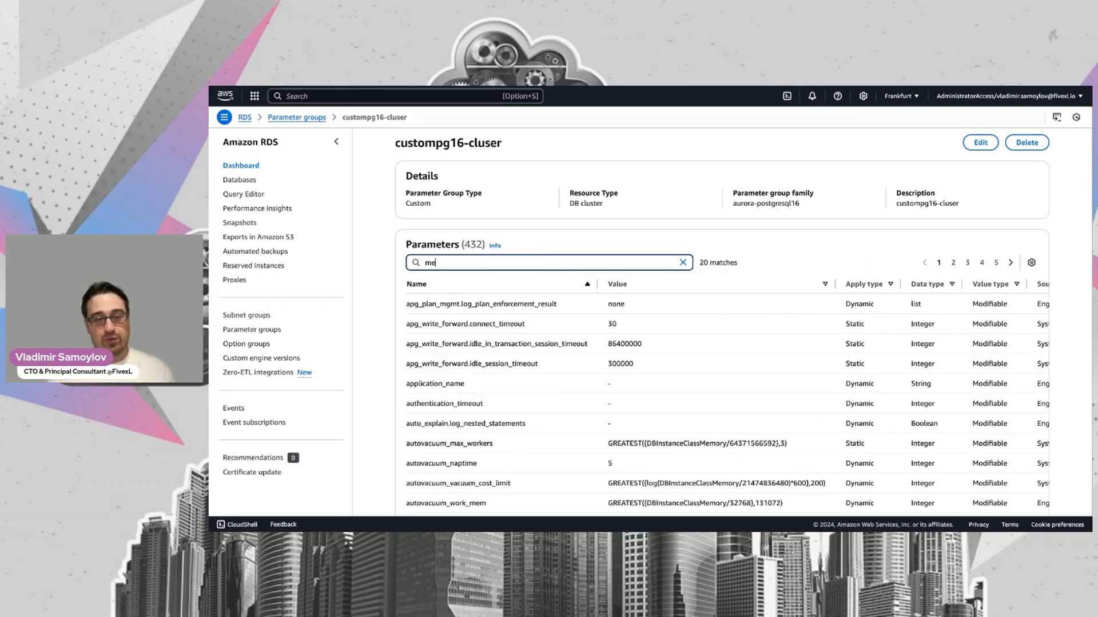
text(m)
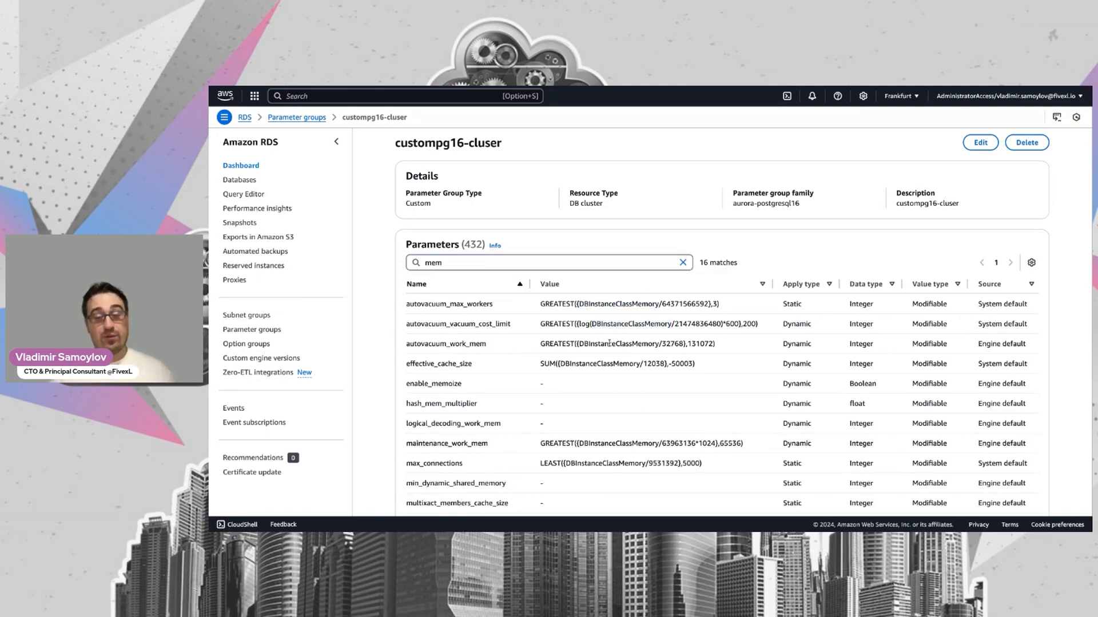
scroll(down, 3)
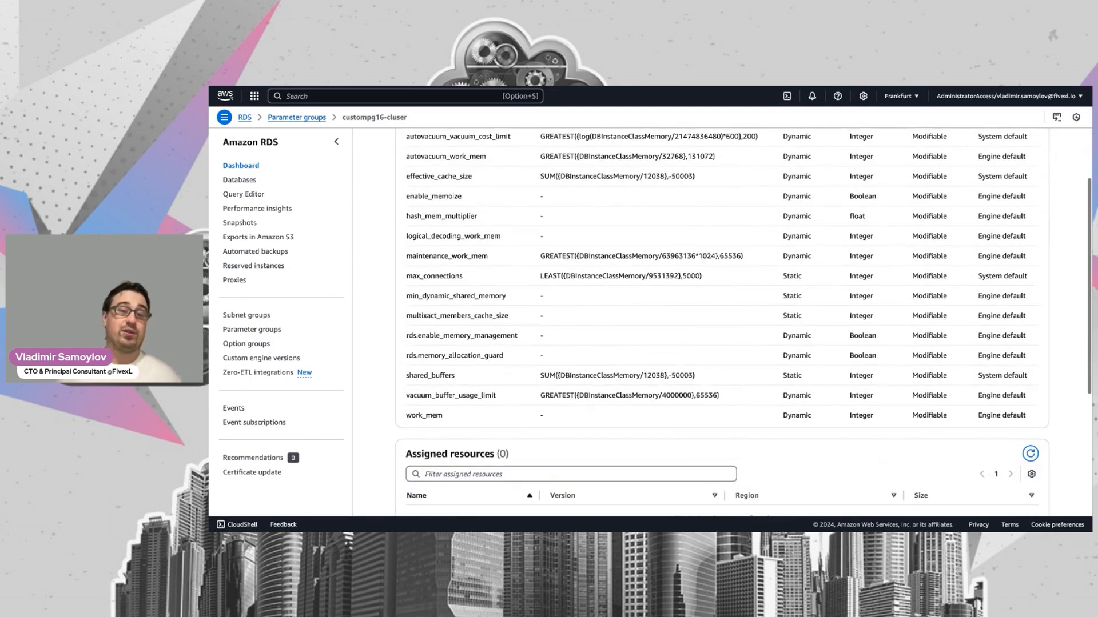
scroll(up, 3)
text(log_min_duration_statement)
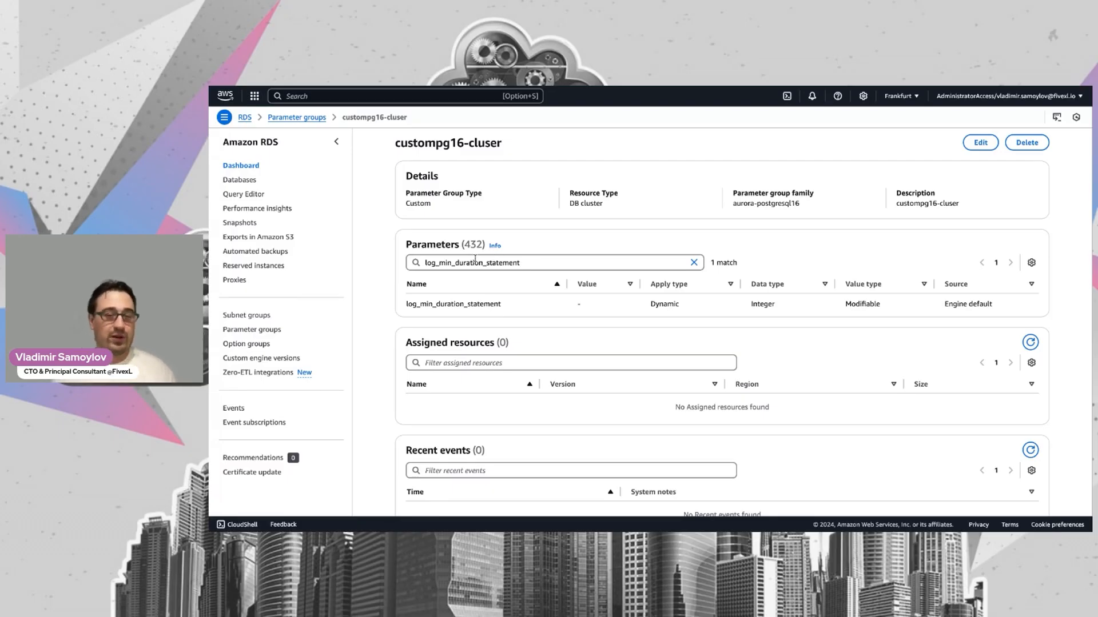
mouse_move(471, 228)
text(rds.force_ssl)
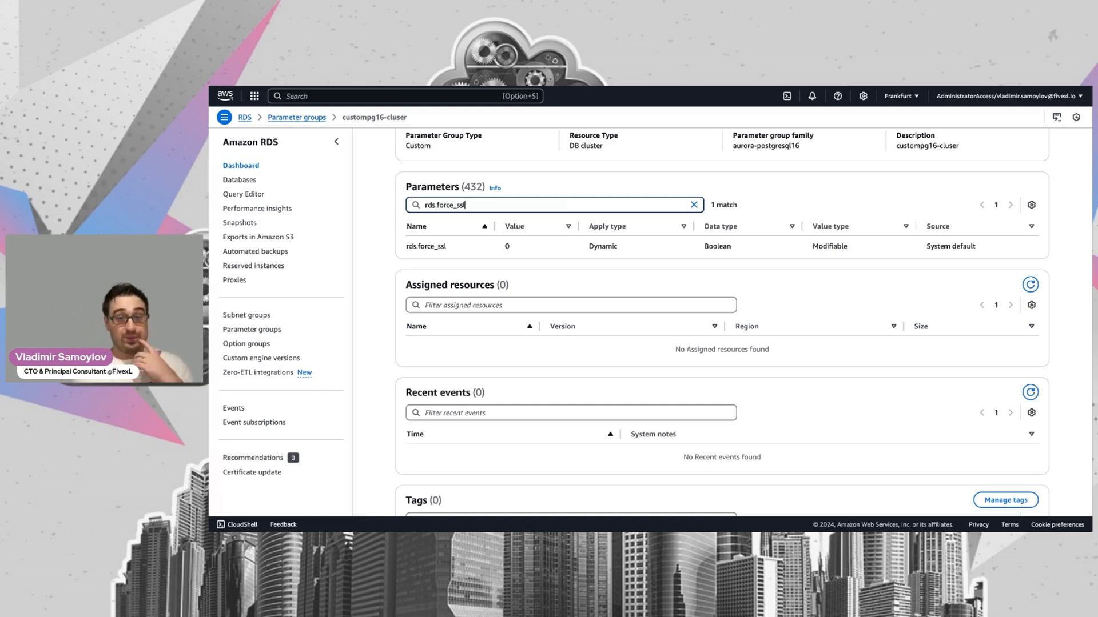
mouse_move(593, 188)
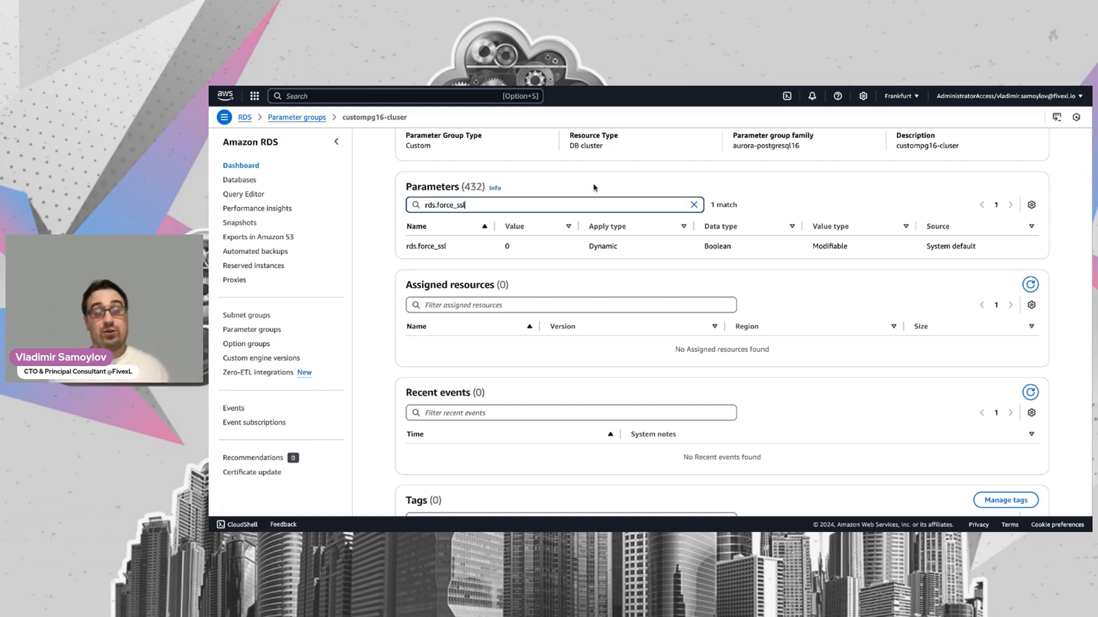
mouse_move(602, 188)
text(shared_preload_libraries)
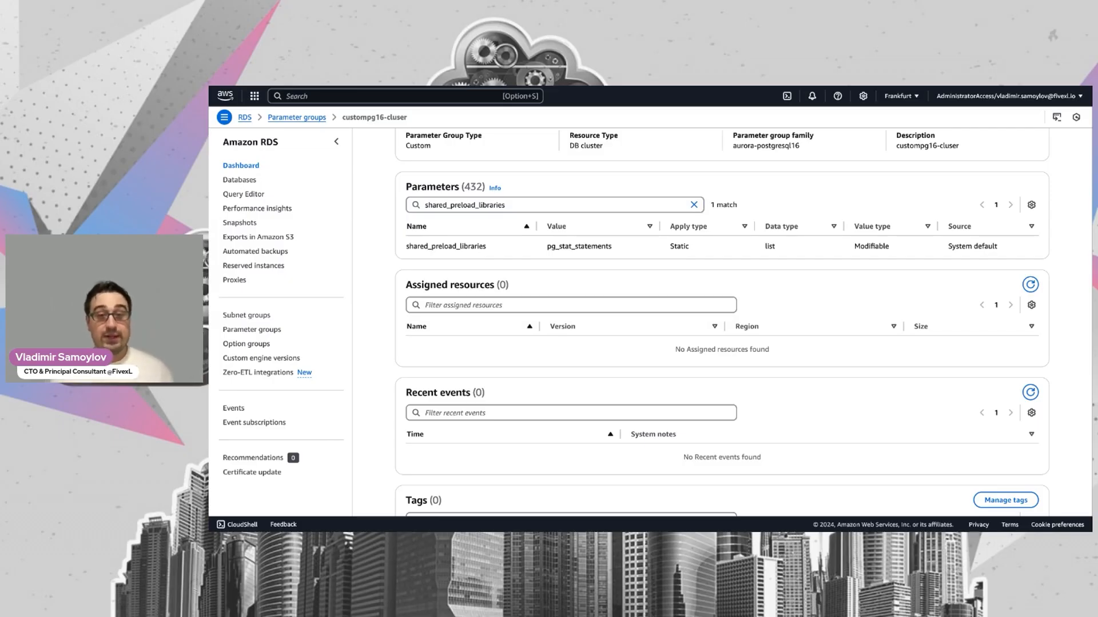
Step: Filter custompg16-cluser parameters for idle_in_transaction_session_timeout and view its 86400000 value
text(idle_in_transaction_session_timeout)
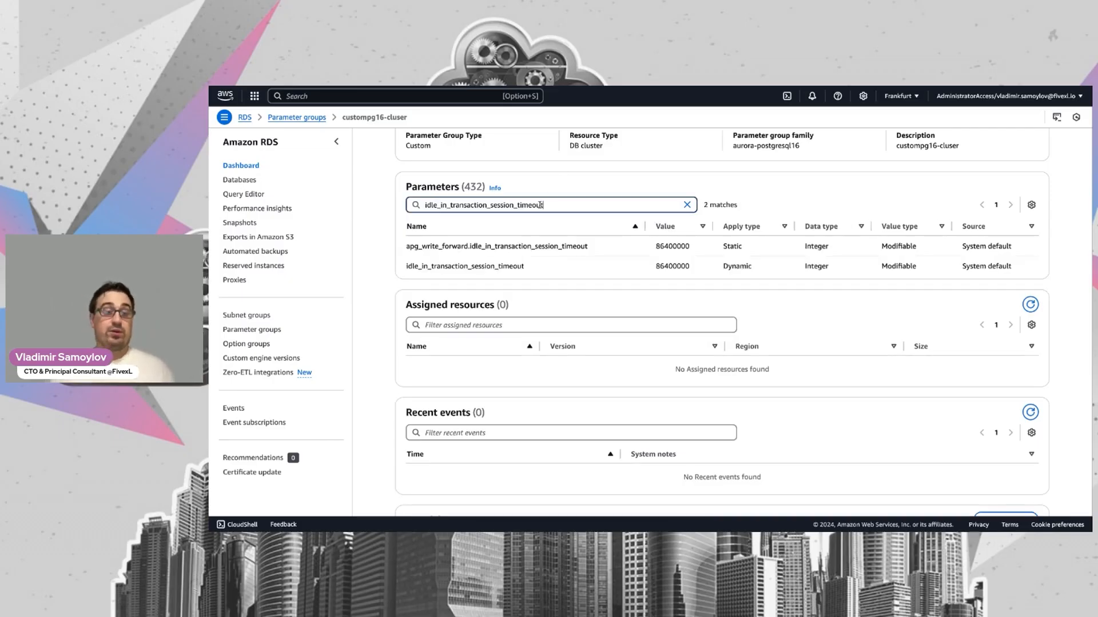
scroll(down, 3)
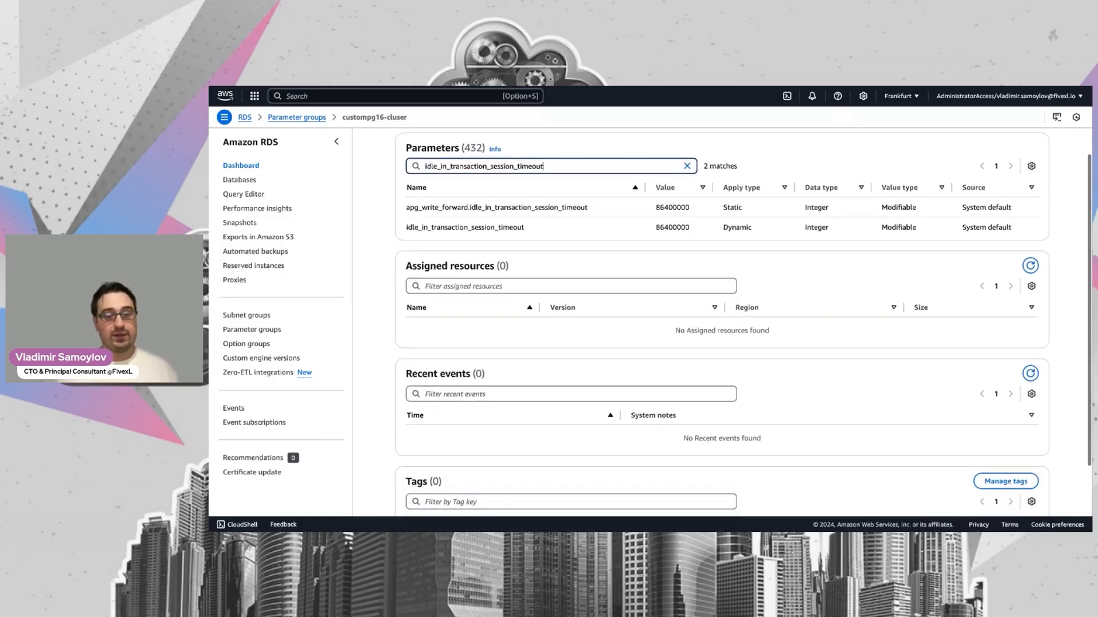
scroll(down, 3)
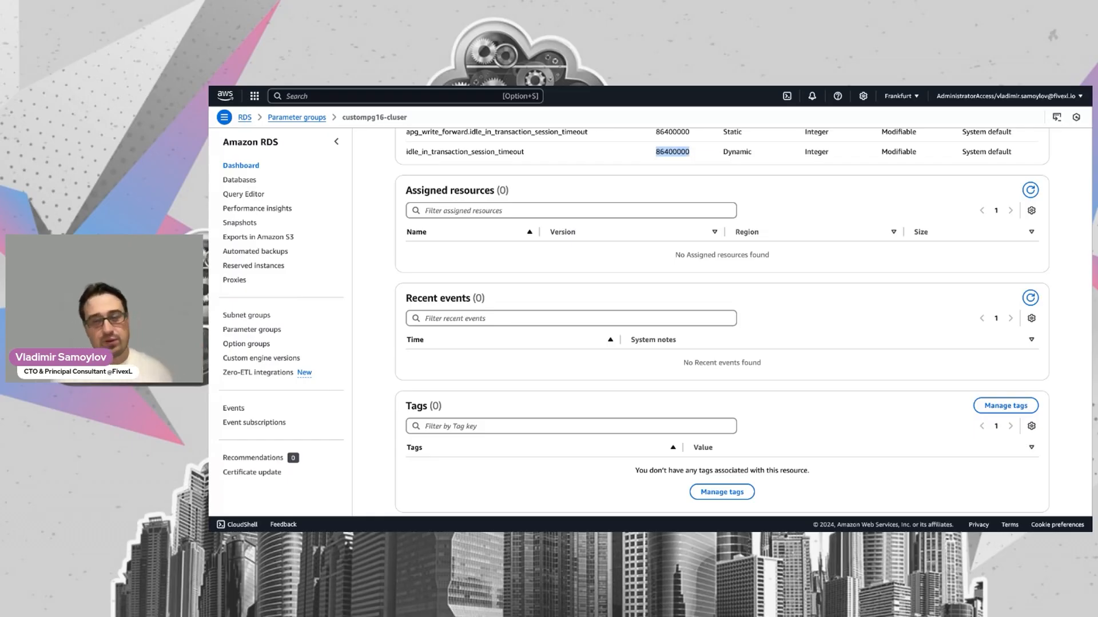
mouse_move(663, 172)
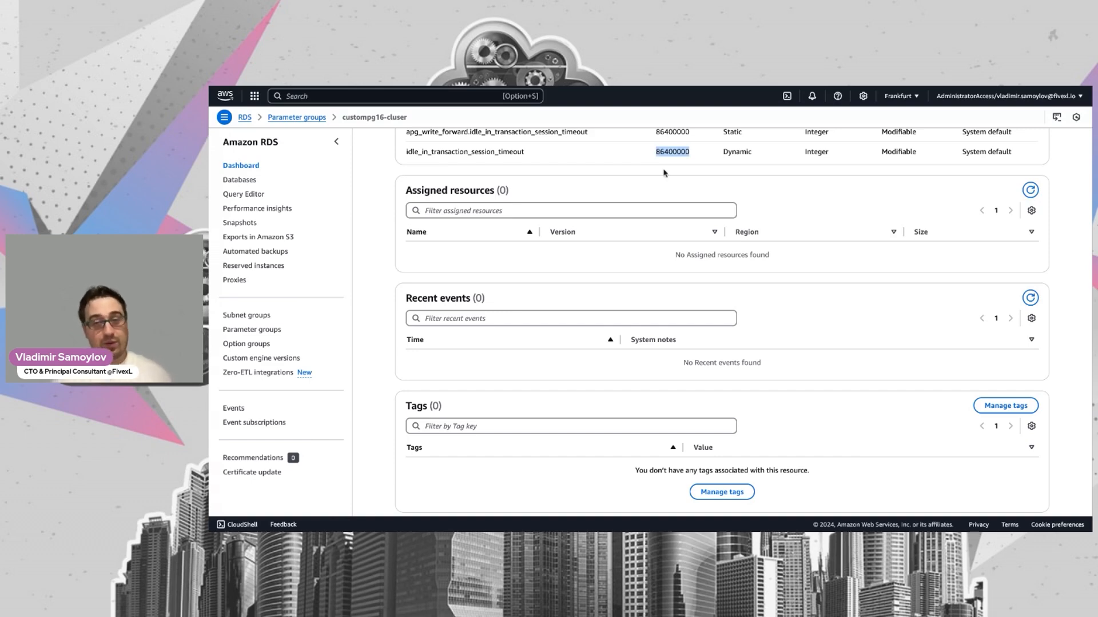